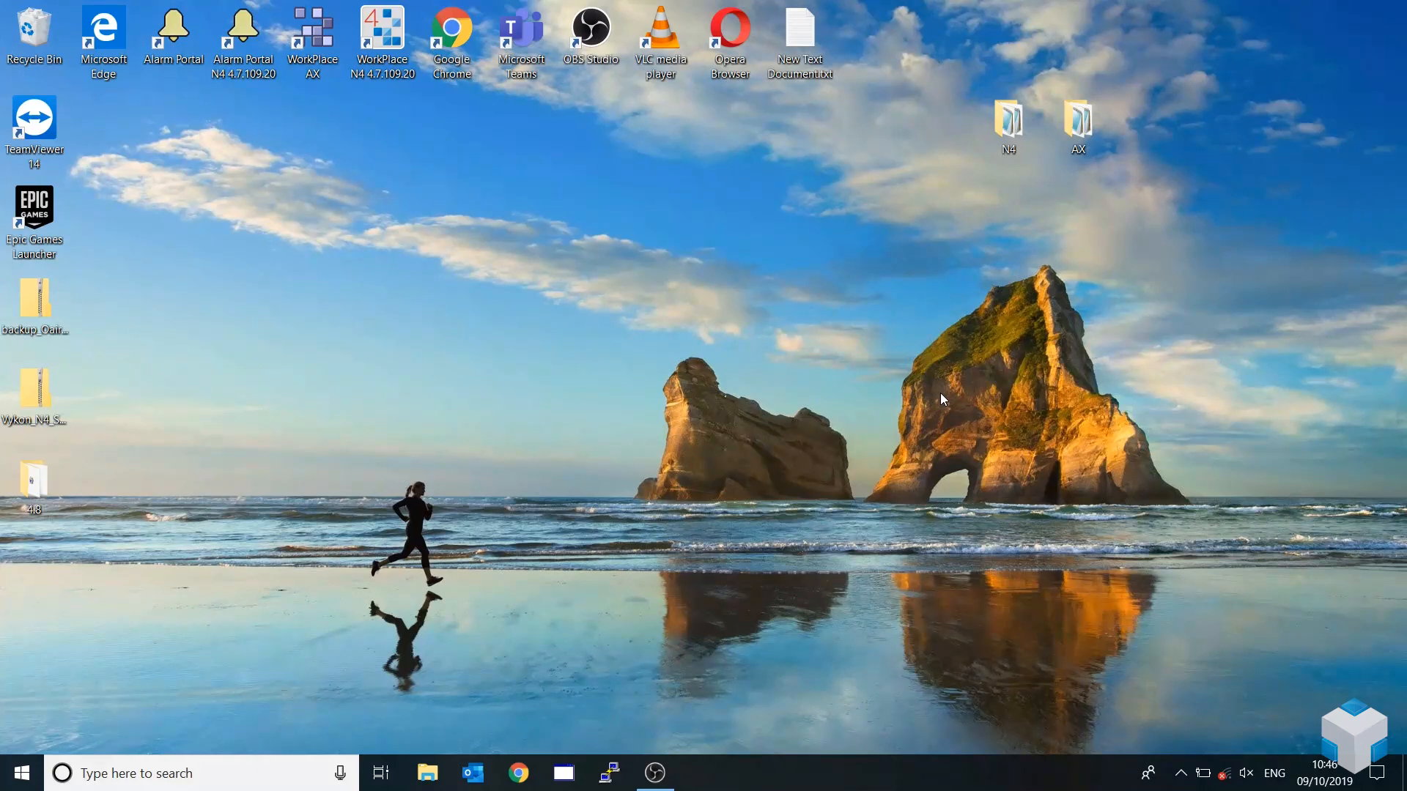
{"action": "mouse_move", "coordinate": [624, 671]}
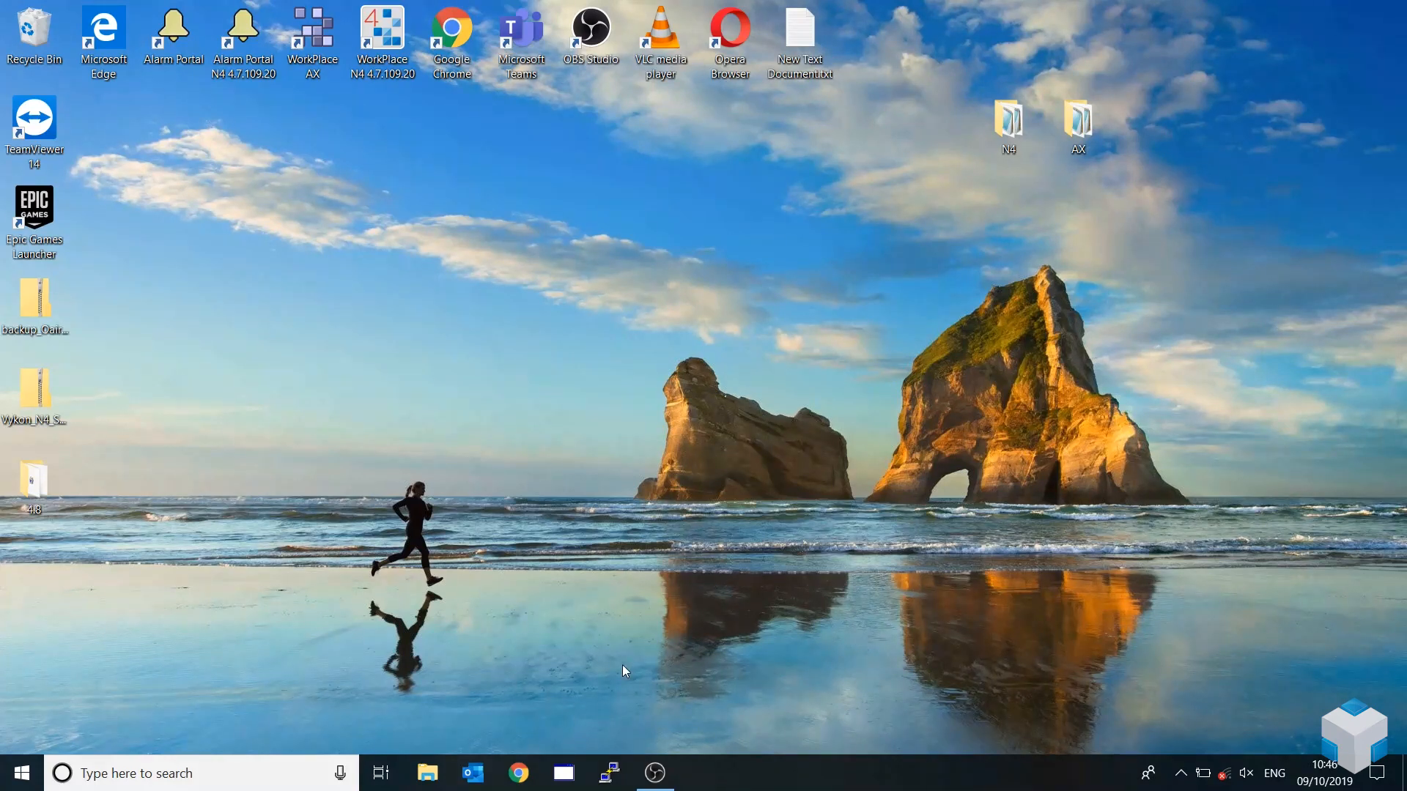
{"action": "mouse_move", "coordinate": [676, 472]}
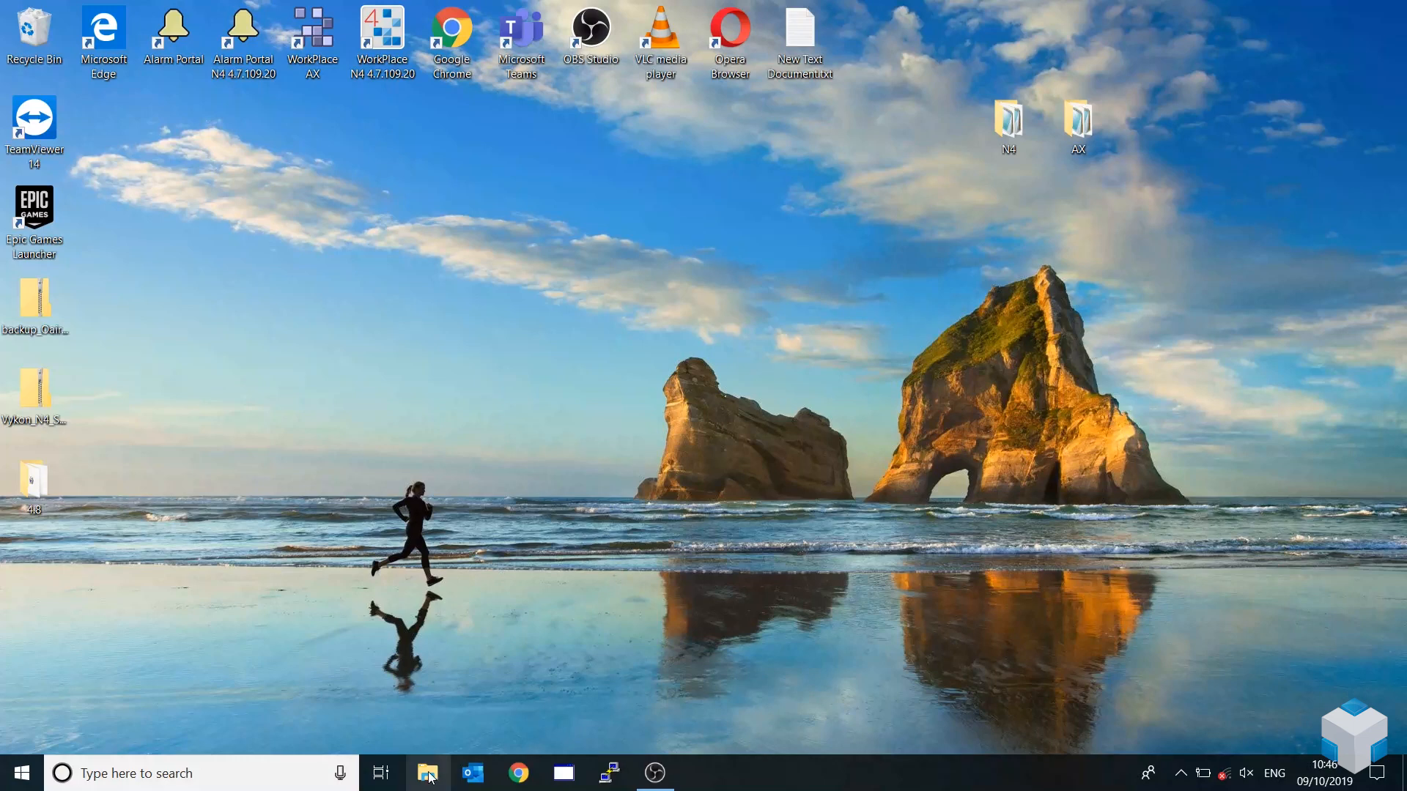
Reopen the N4 license files folder window and set it aside
{"action": "left_click", "coordinate": [427, 772]}
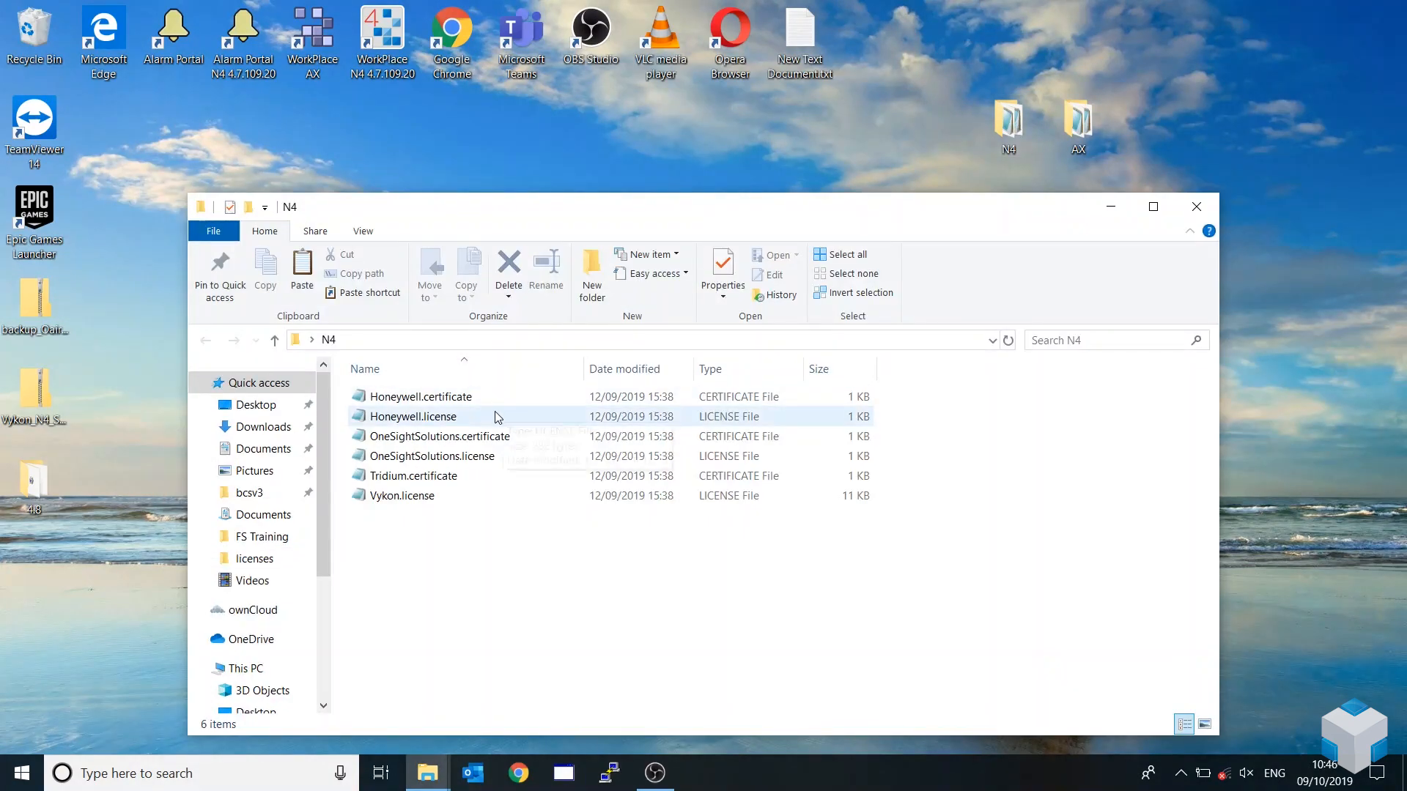
{"action": "left_click", "coordinate": [404, 495]}
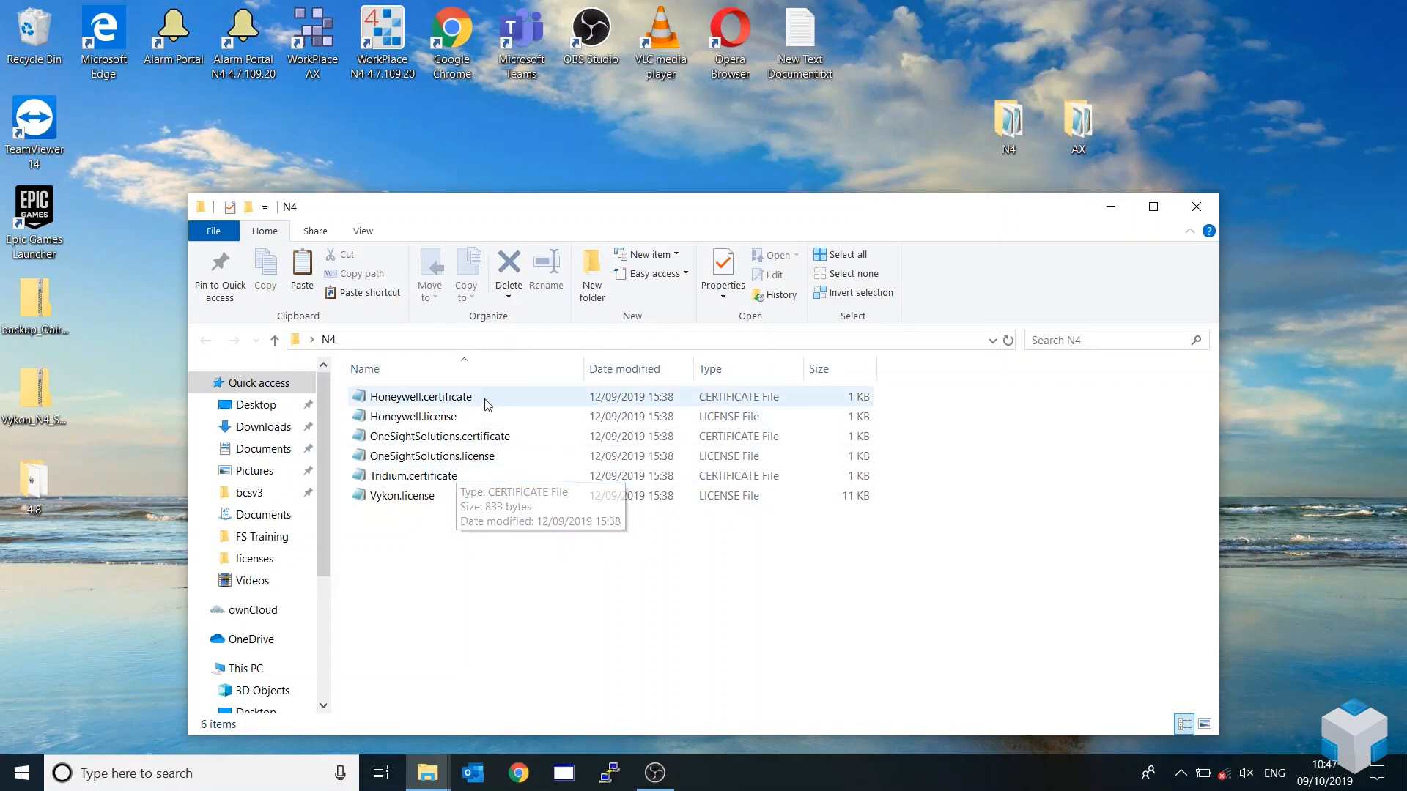
{"action": "mouse_move", "coordinate": [724, 137]}
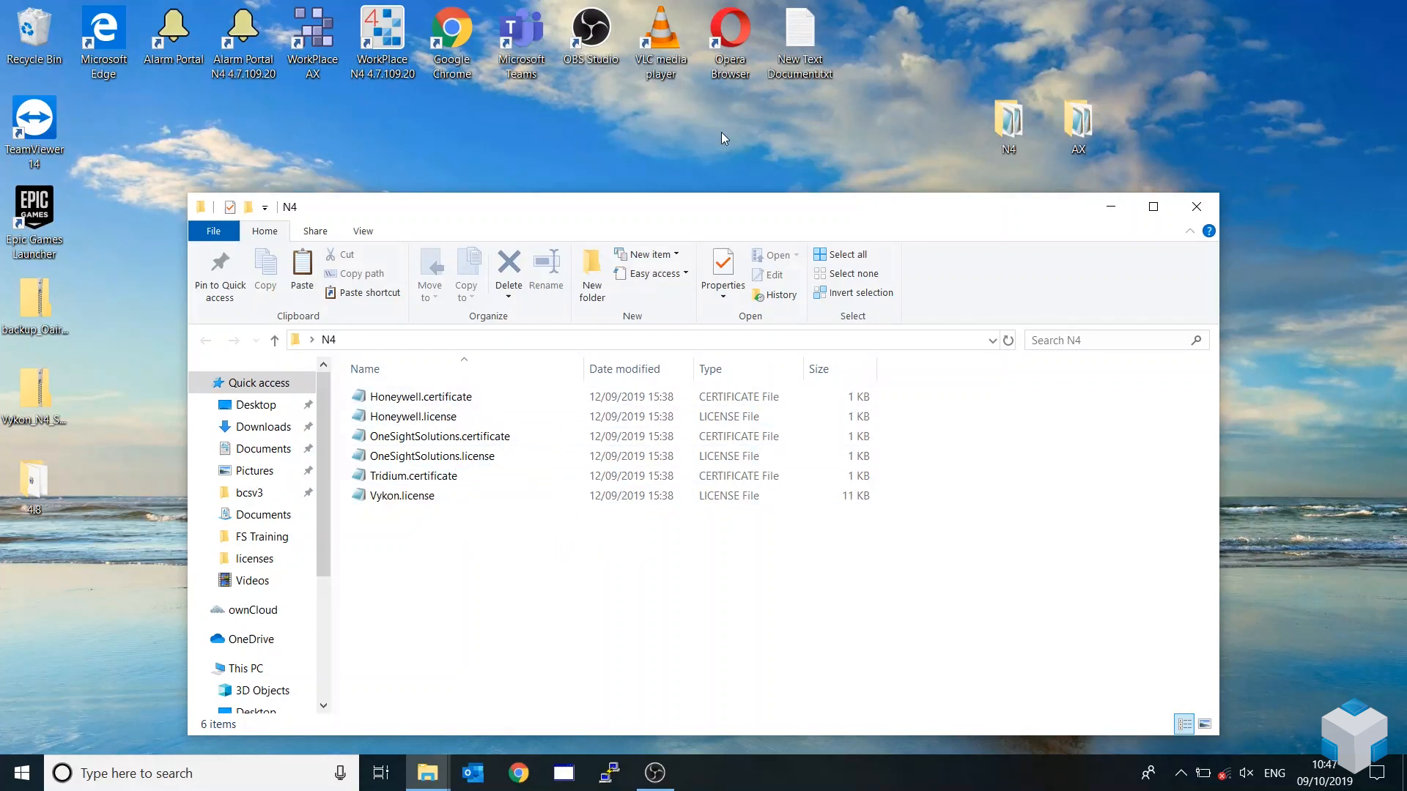
{"action": "double_click", "coordinate": [1078, 121]}
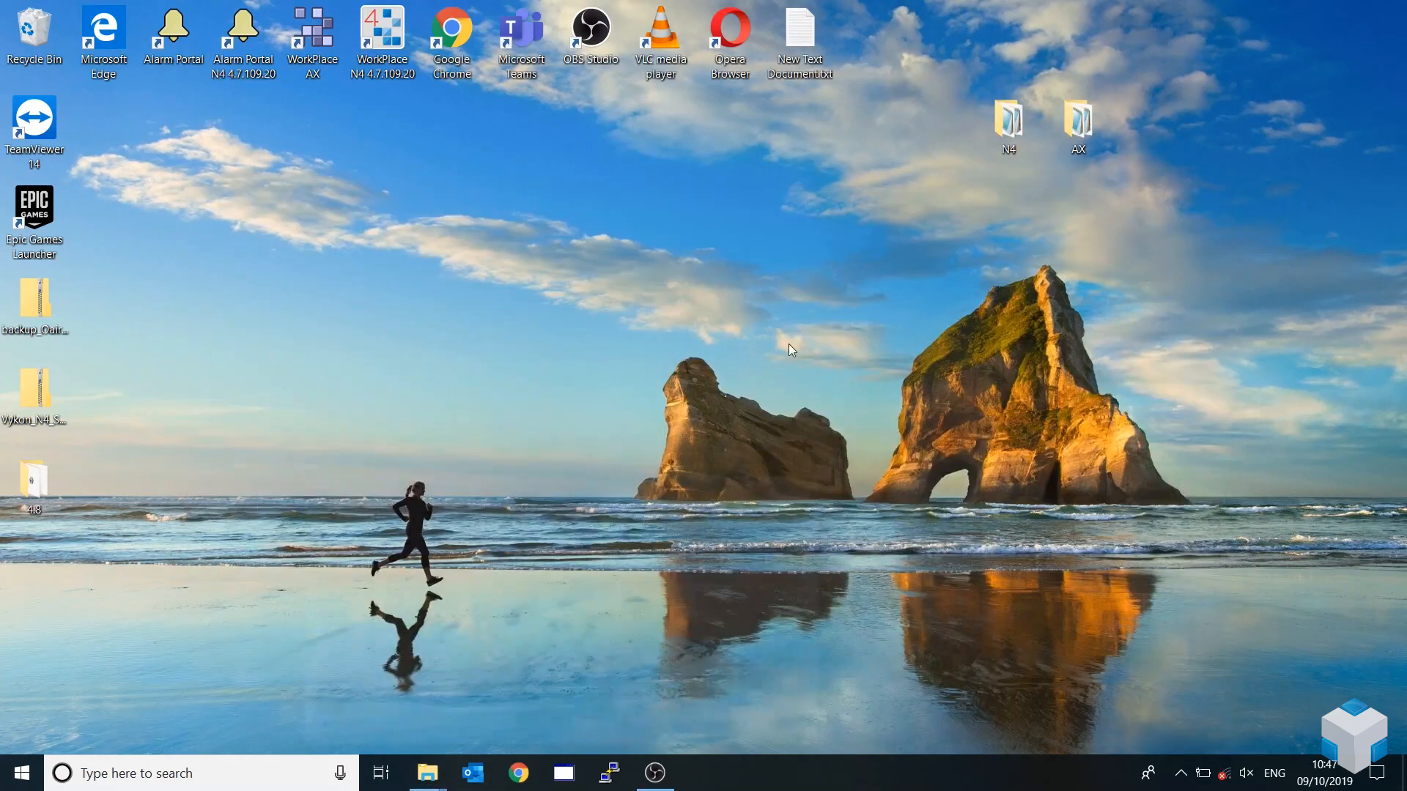
{"action": "mouse_move", "coordinate": [466, 699]}
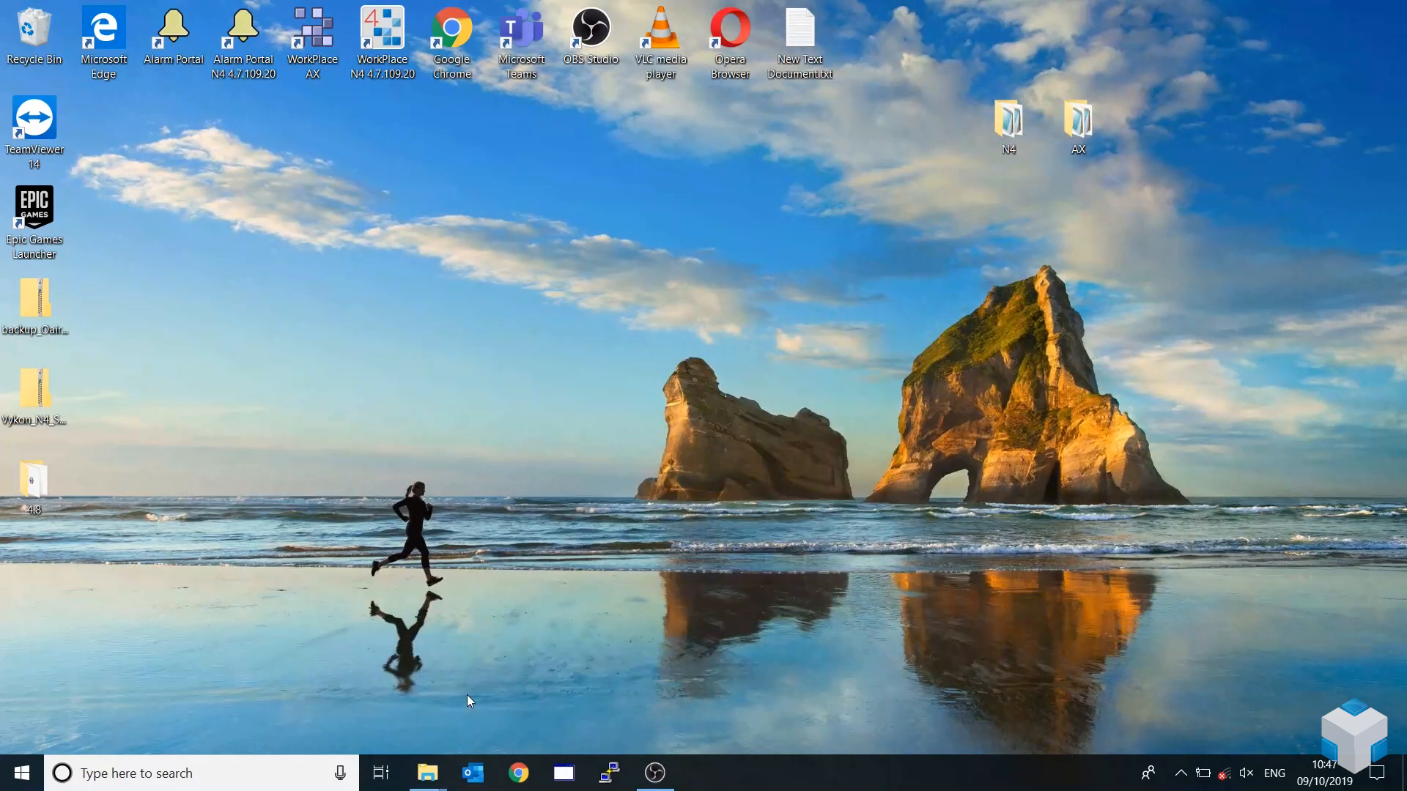
{"action": "mouse_move", "coordinate": [449, 725]}
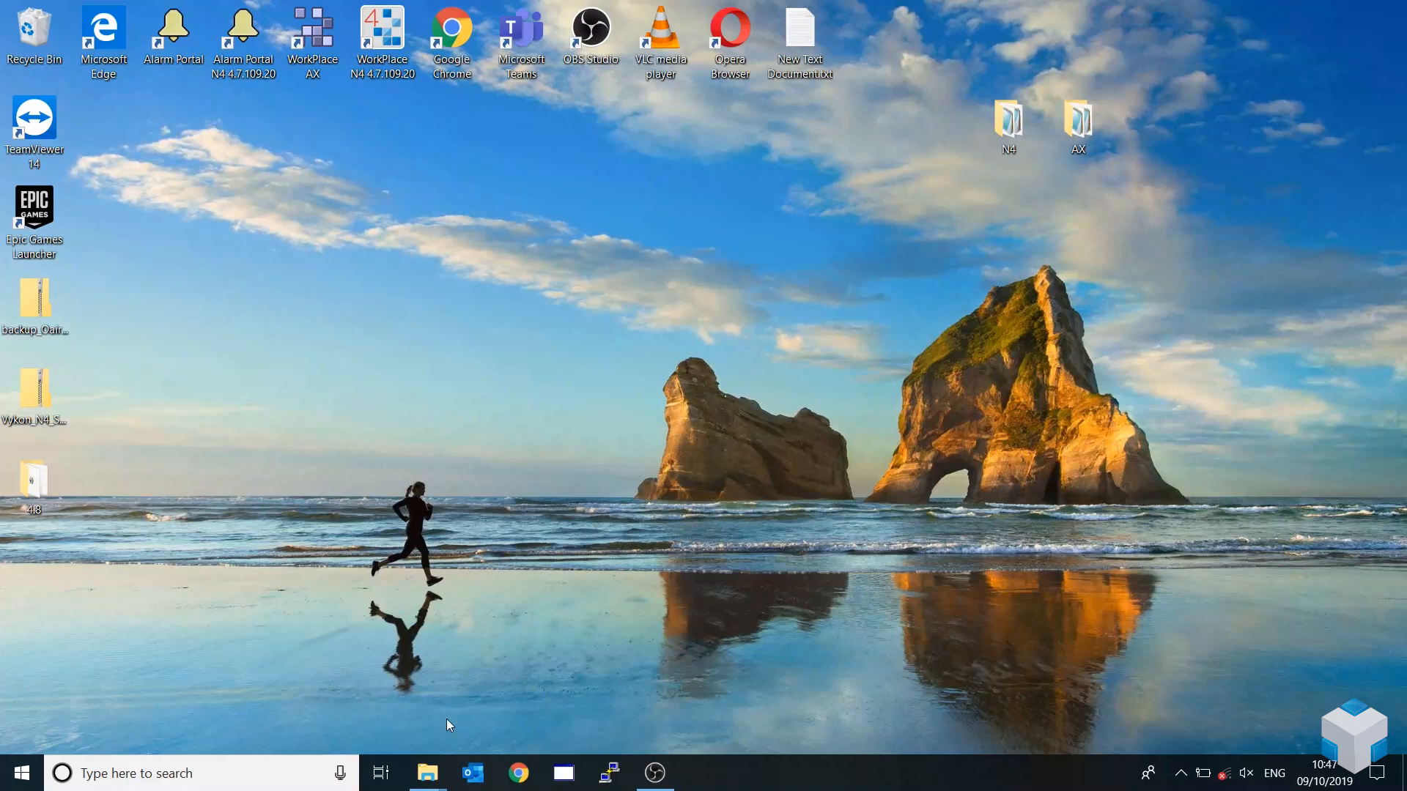
In a new window, browse This PC to C:\Niagara\Niagara-4.8.0.110\security\licenses
{"action": "left_click", "coordinate": [427, 772]}
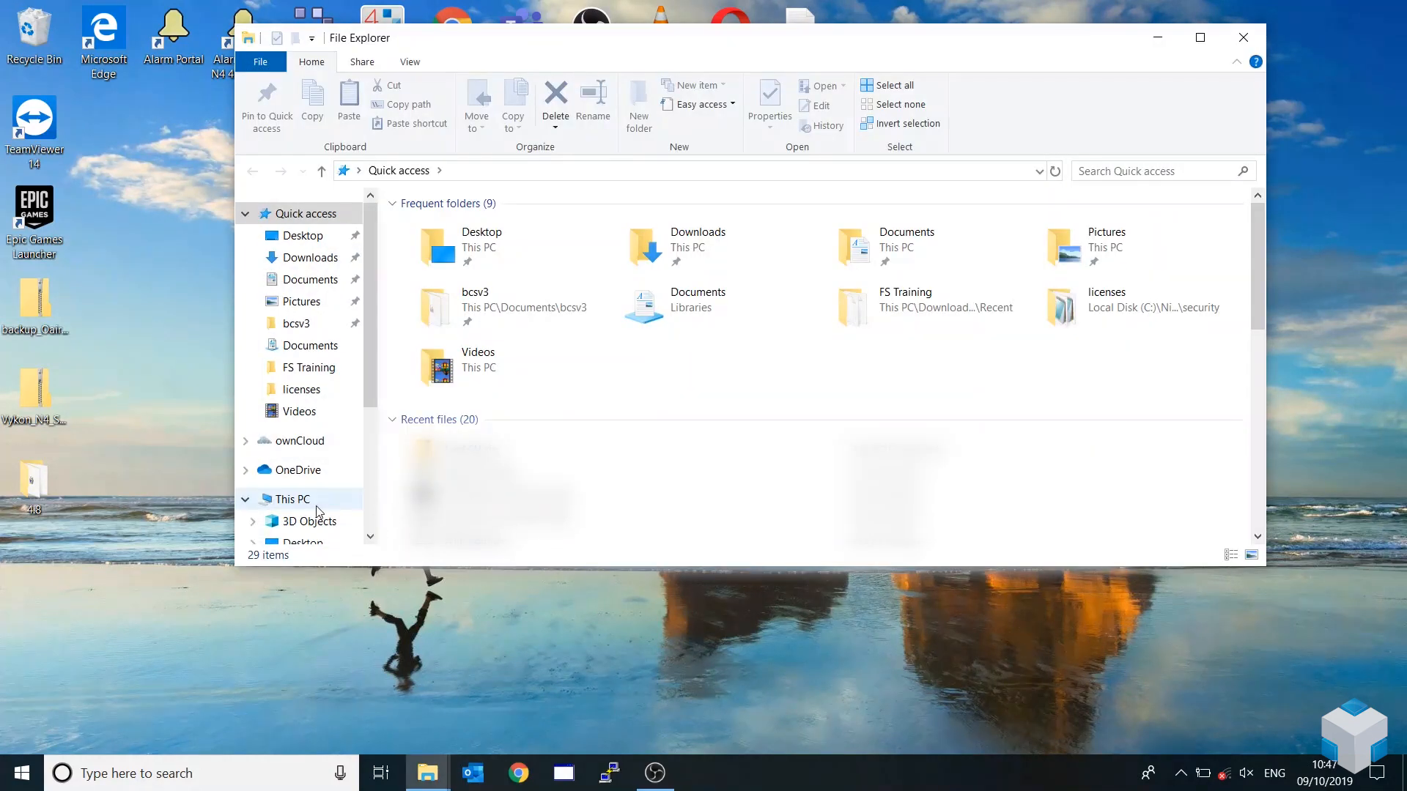
{"action": "left_click", "coordinate": [294, 499]}
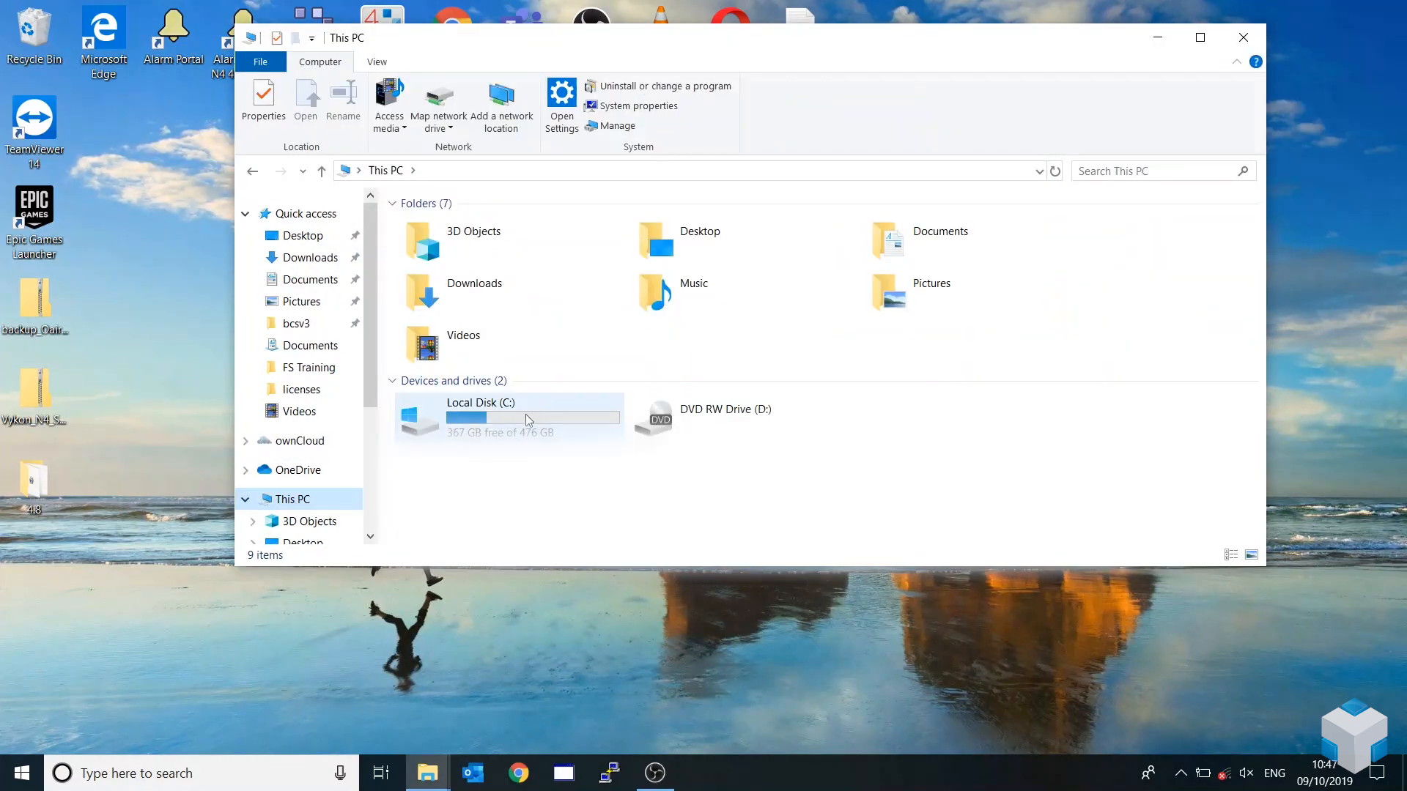
{"action": "double_click", "coordinate": [482, 415]}
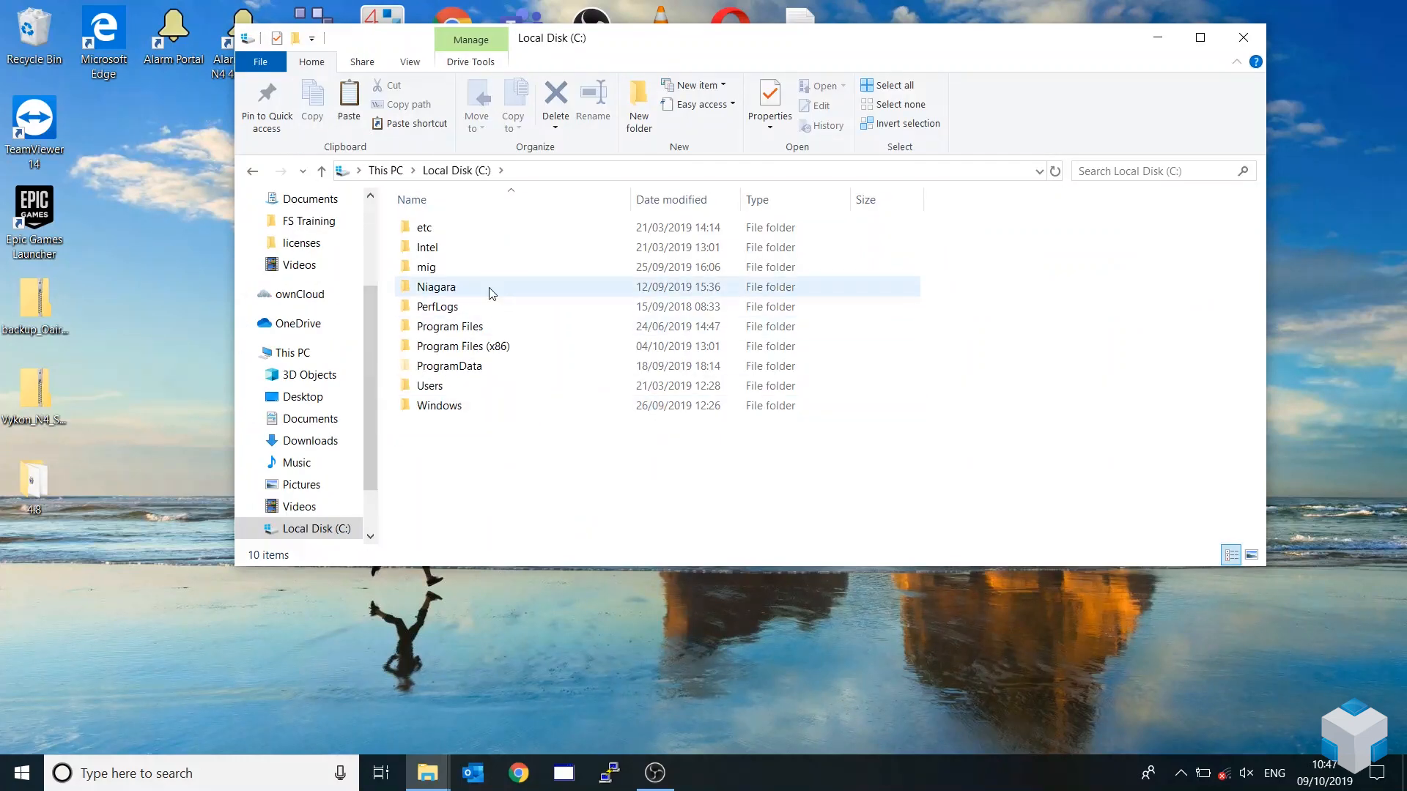
{"action": "double_click", "coordinate": [436, 286]}
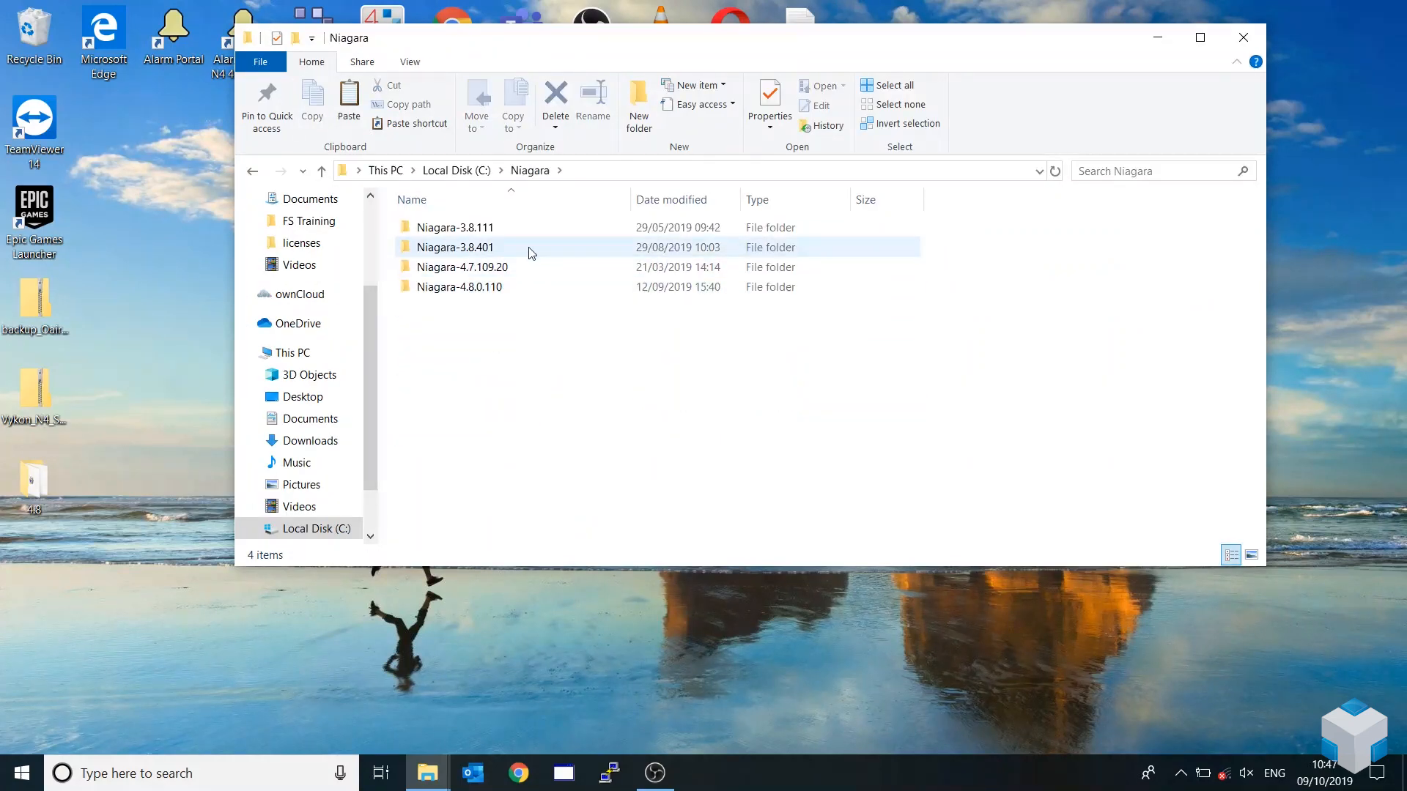
{"action": "left_click", "coordinate": [459, 287]}
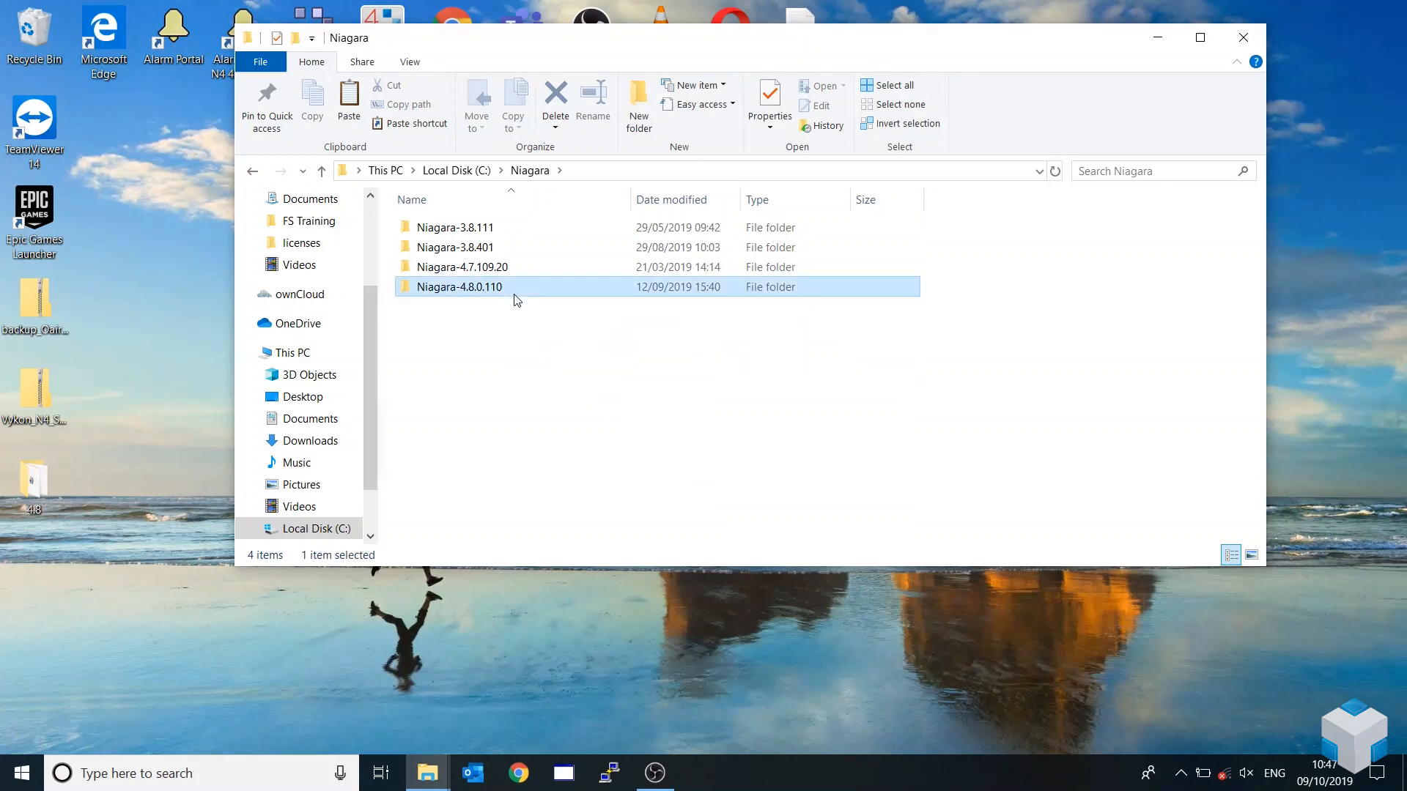
{"action": "double_click", "coordinate": [457, 286]}
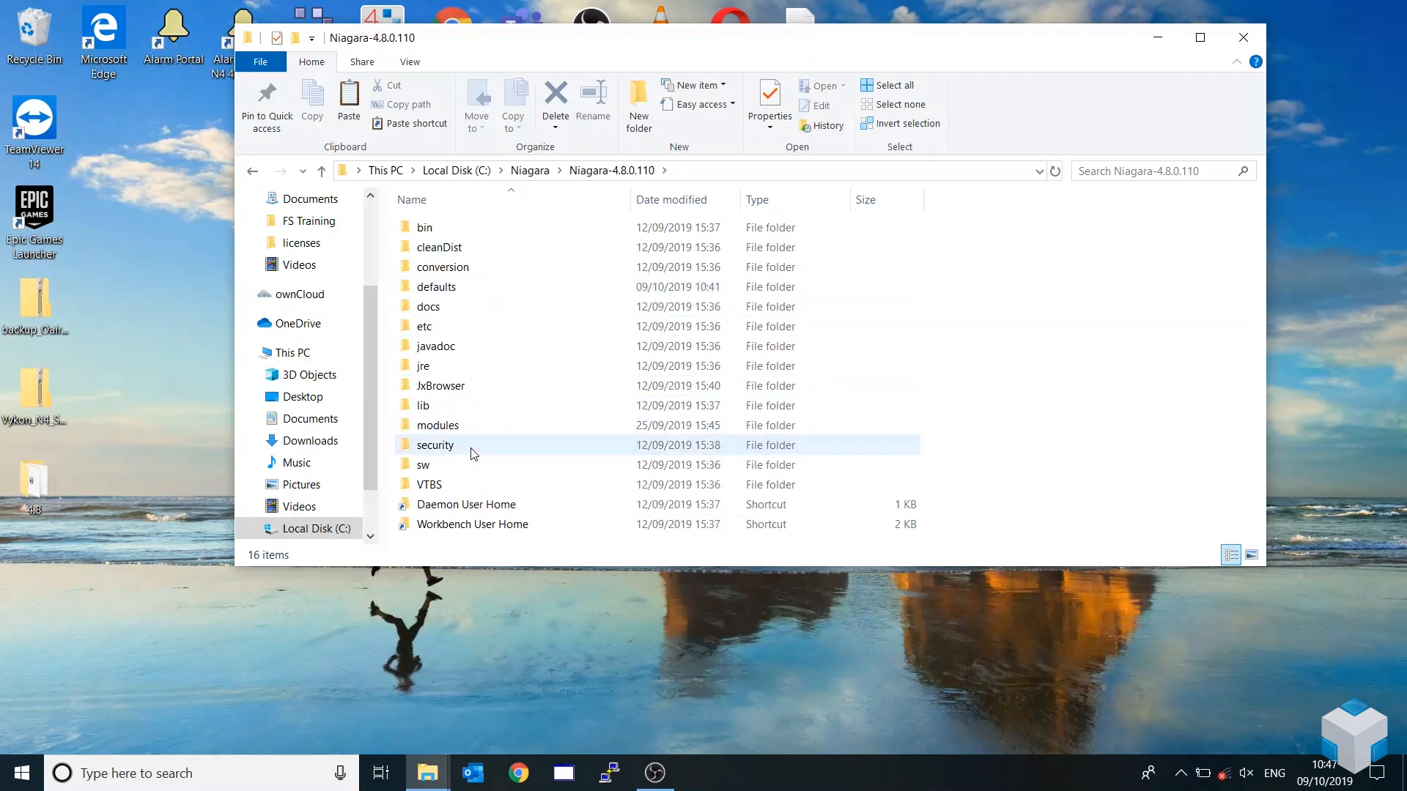
{"action": "left_click", "coordinate": [435, 445]}
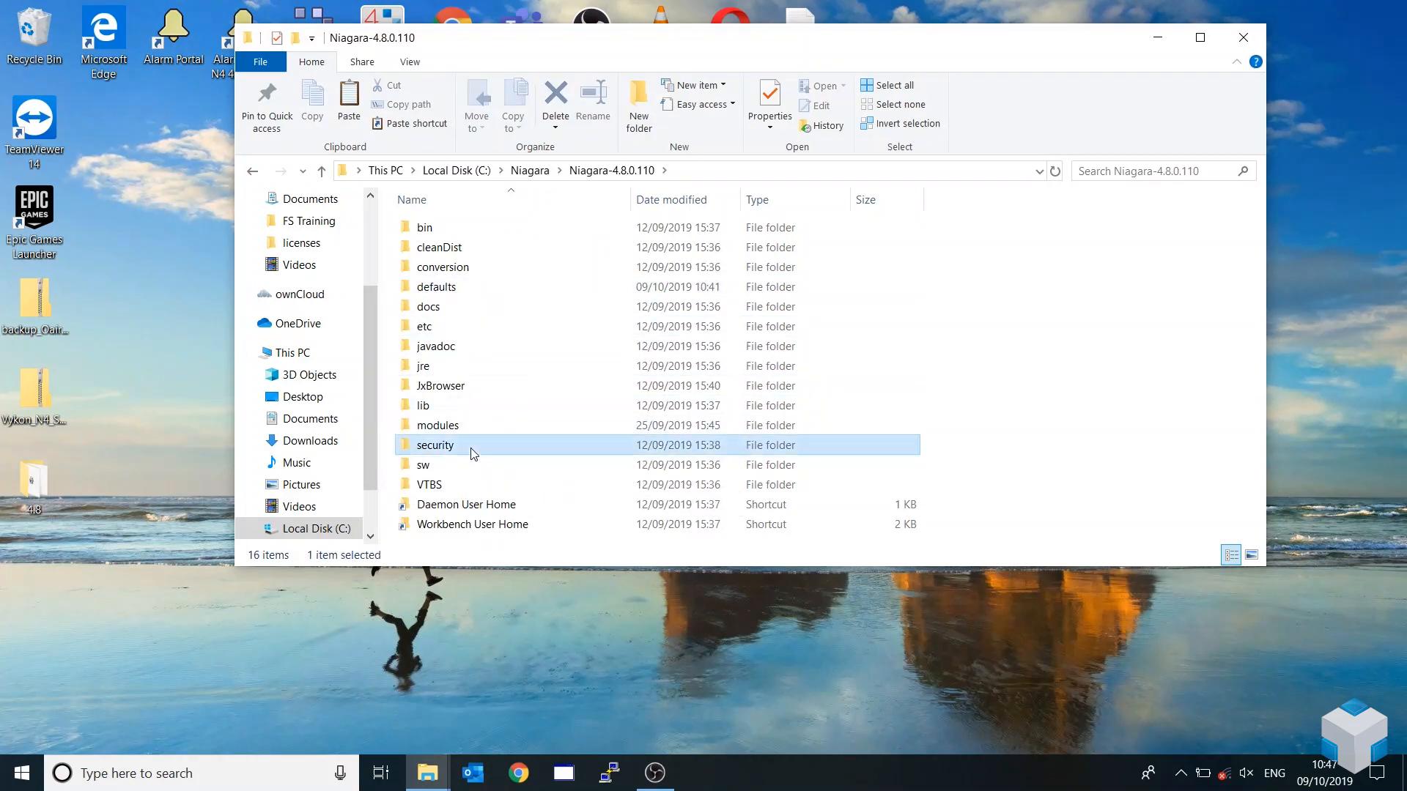
{"action": "double_click", "coordinate": [435, 445]}
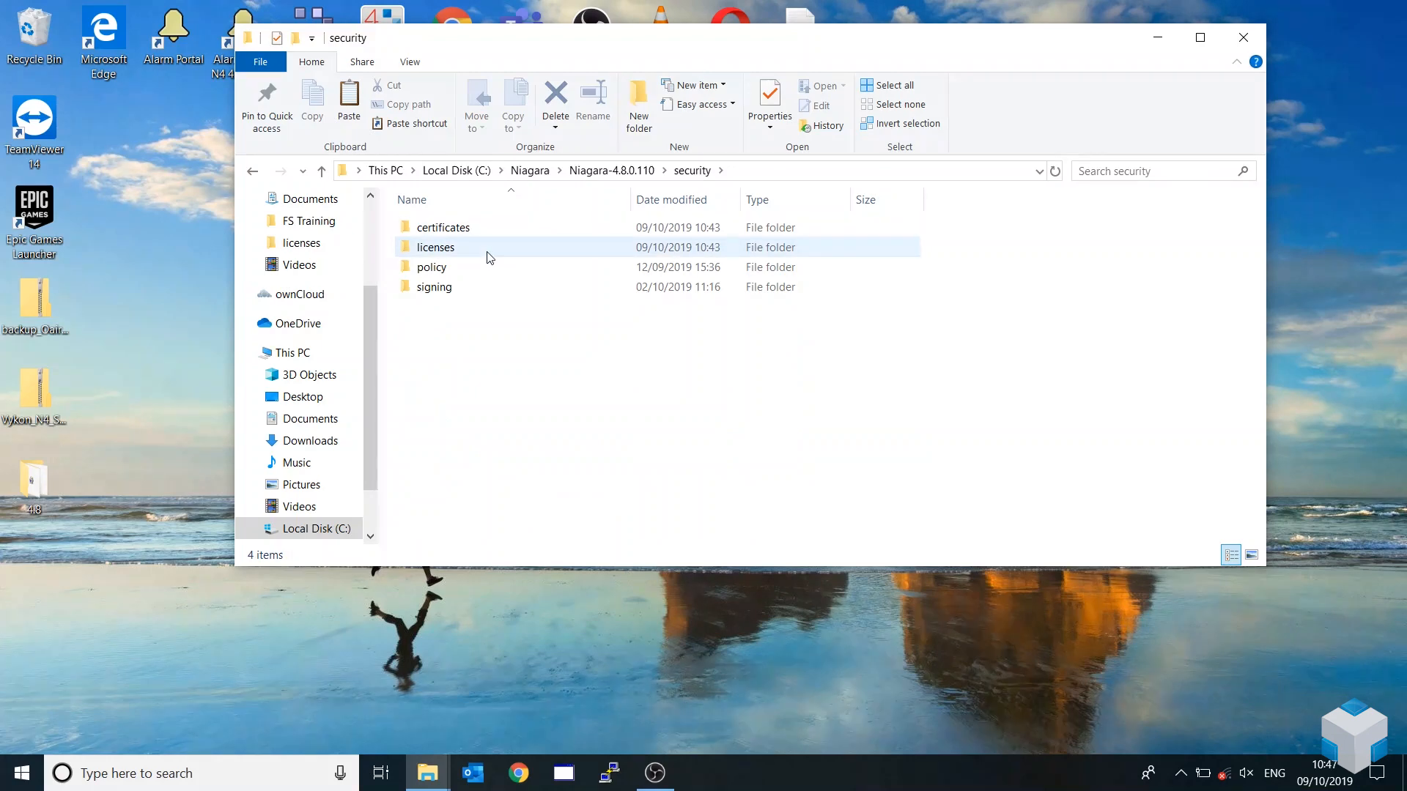
{"action": "double_click", "coordinate": [435, 247]}
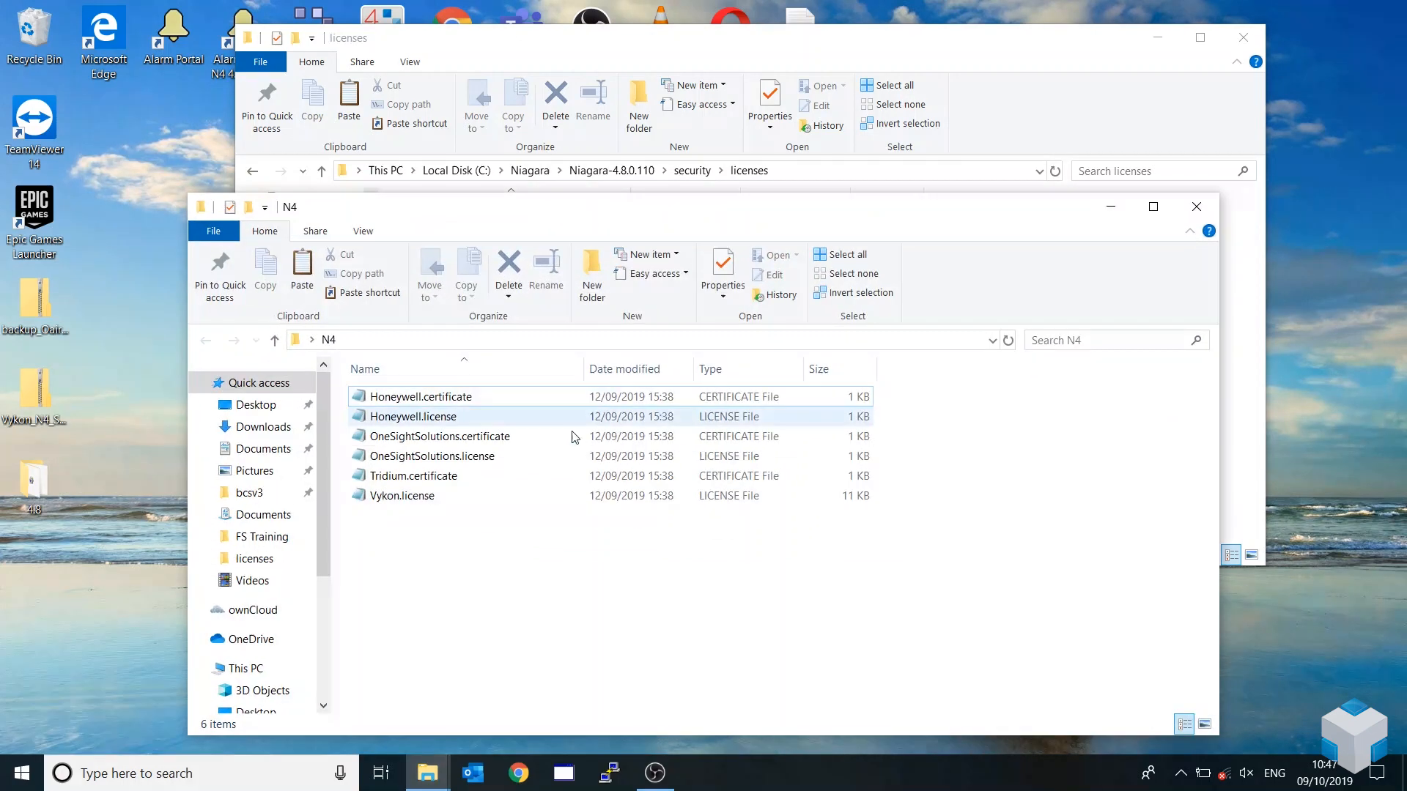
{"action": "mouse_move", "coordinate": [742, 425]}
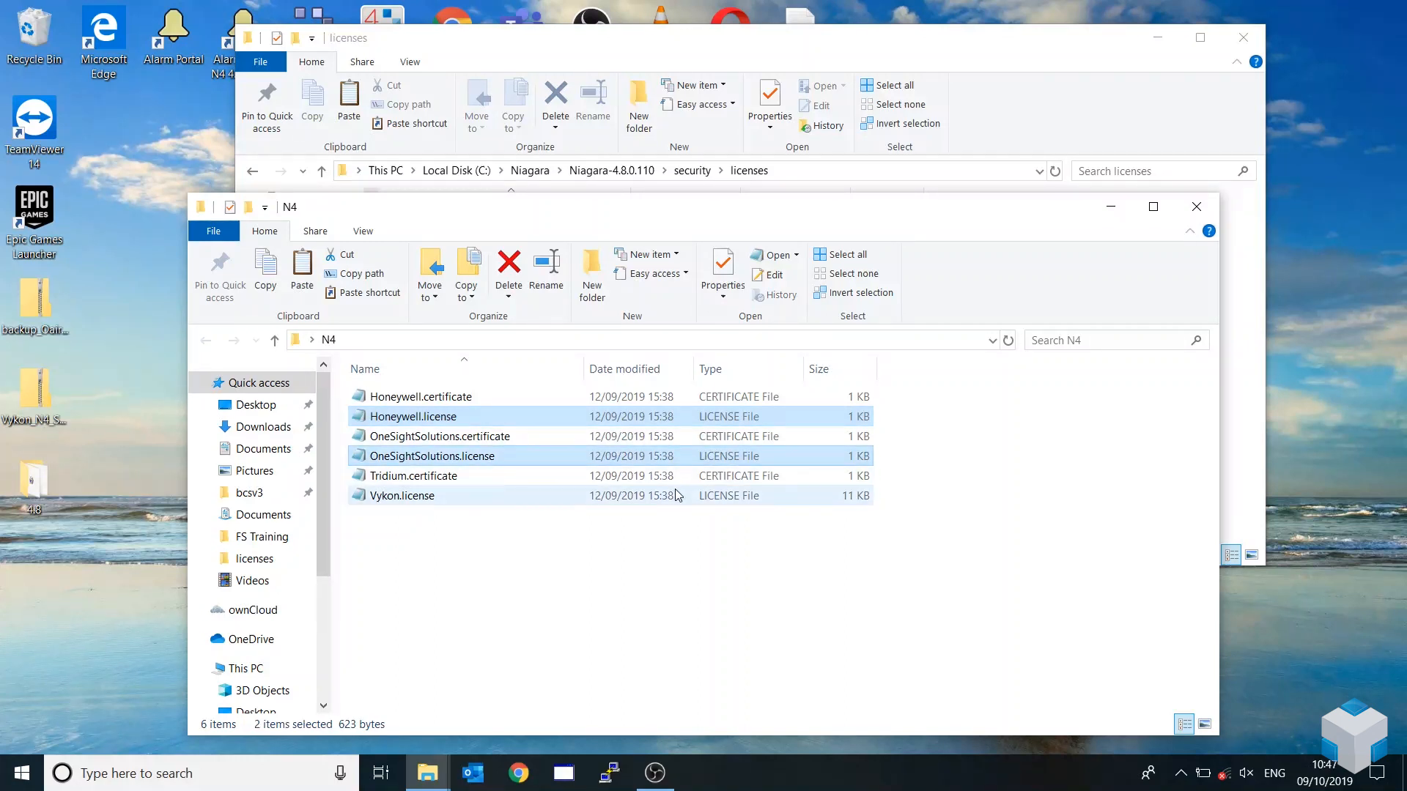
Add Vykon.license to the files being copied, then enter the certificates folder
{"action": "left_click", "coordinate": [402, 496]}
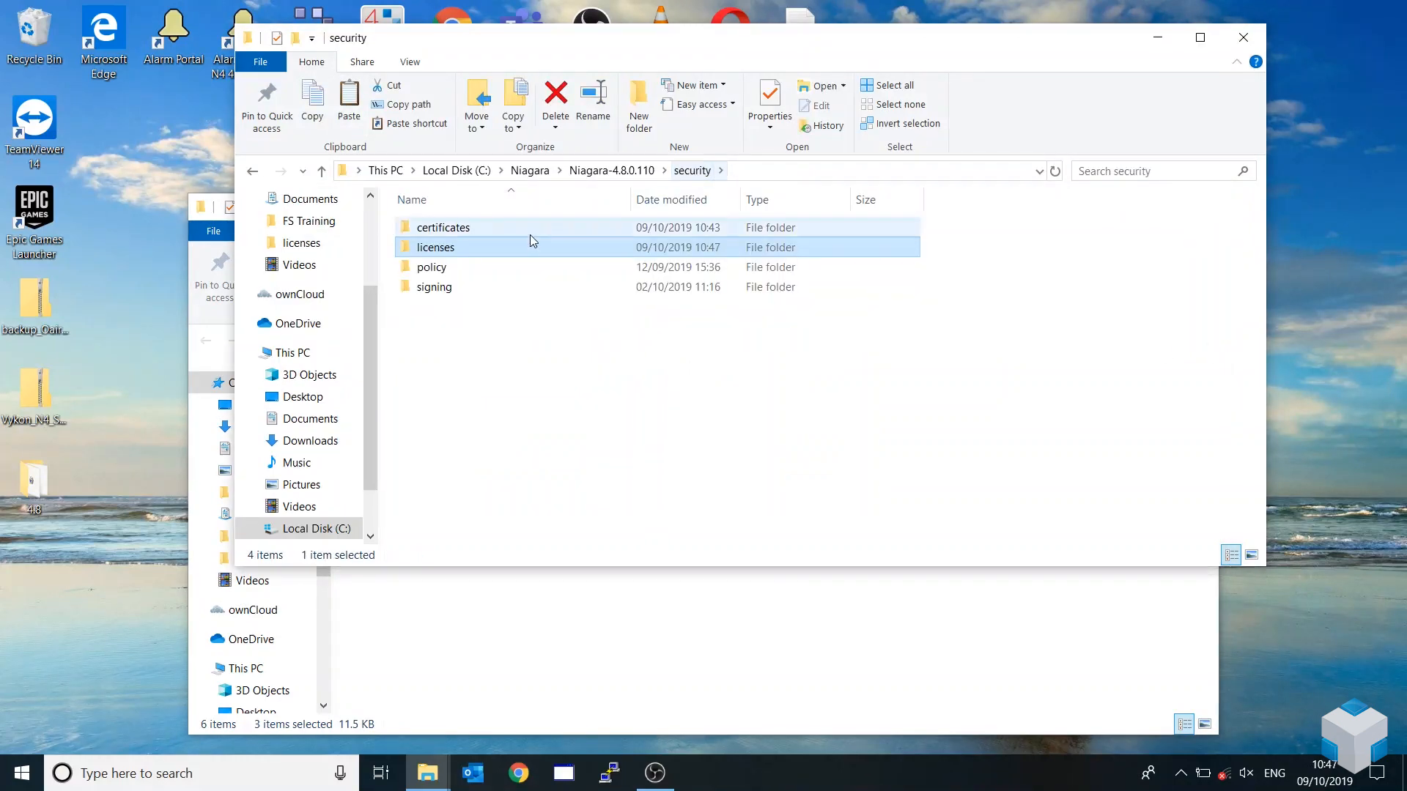
{"action": "double_click", "coordinate": [443, 227]}
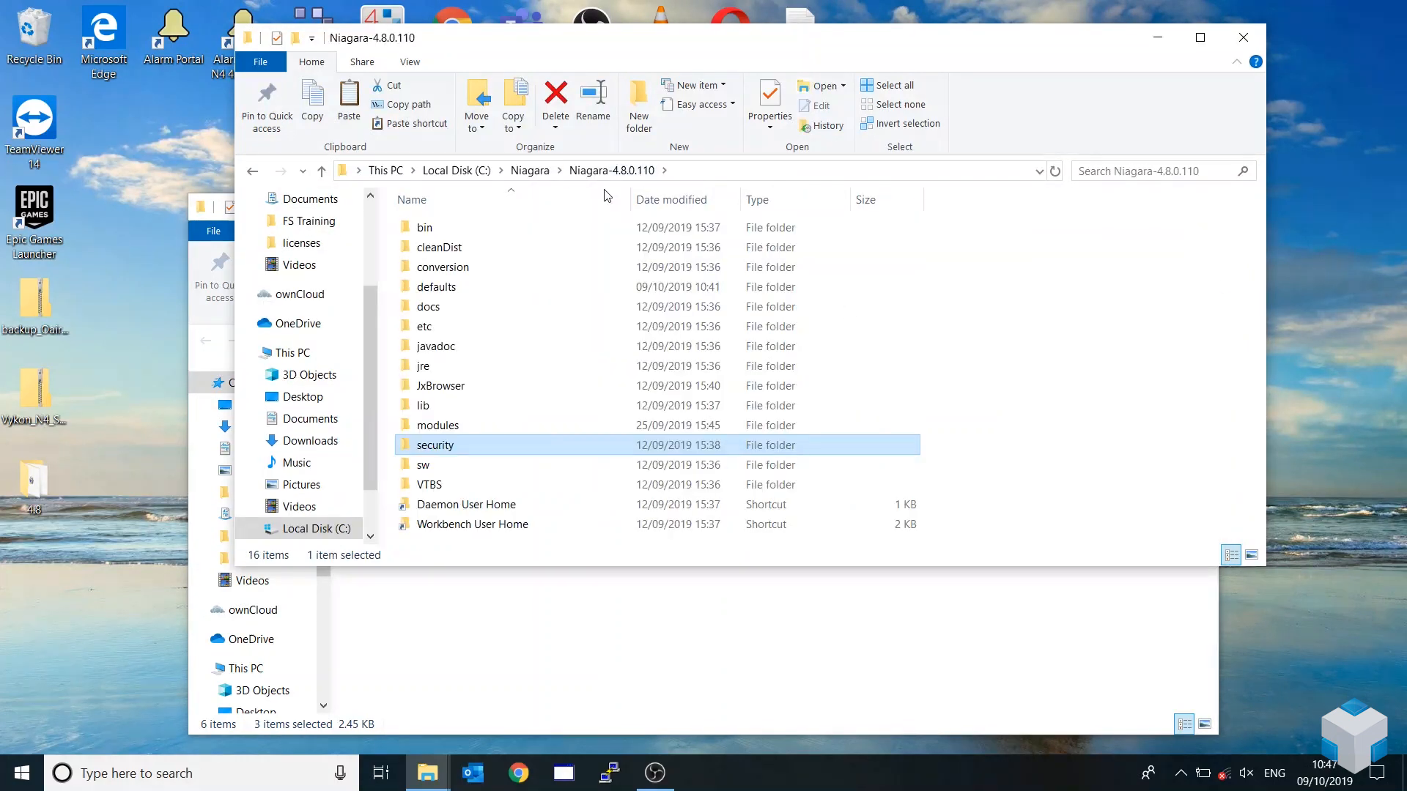
Launch console.exe from the Niagara-4.8.0.110 bin folder
{"action": "double_click", "coordinate": [424, 227]}
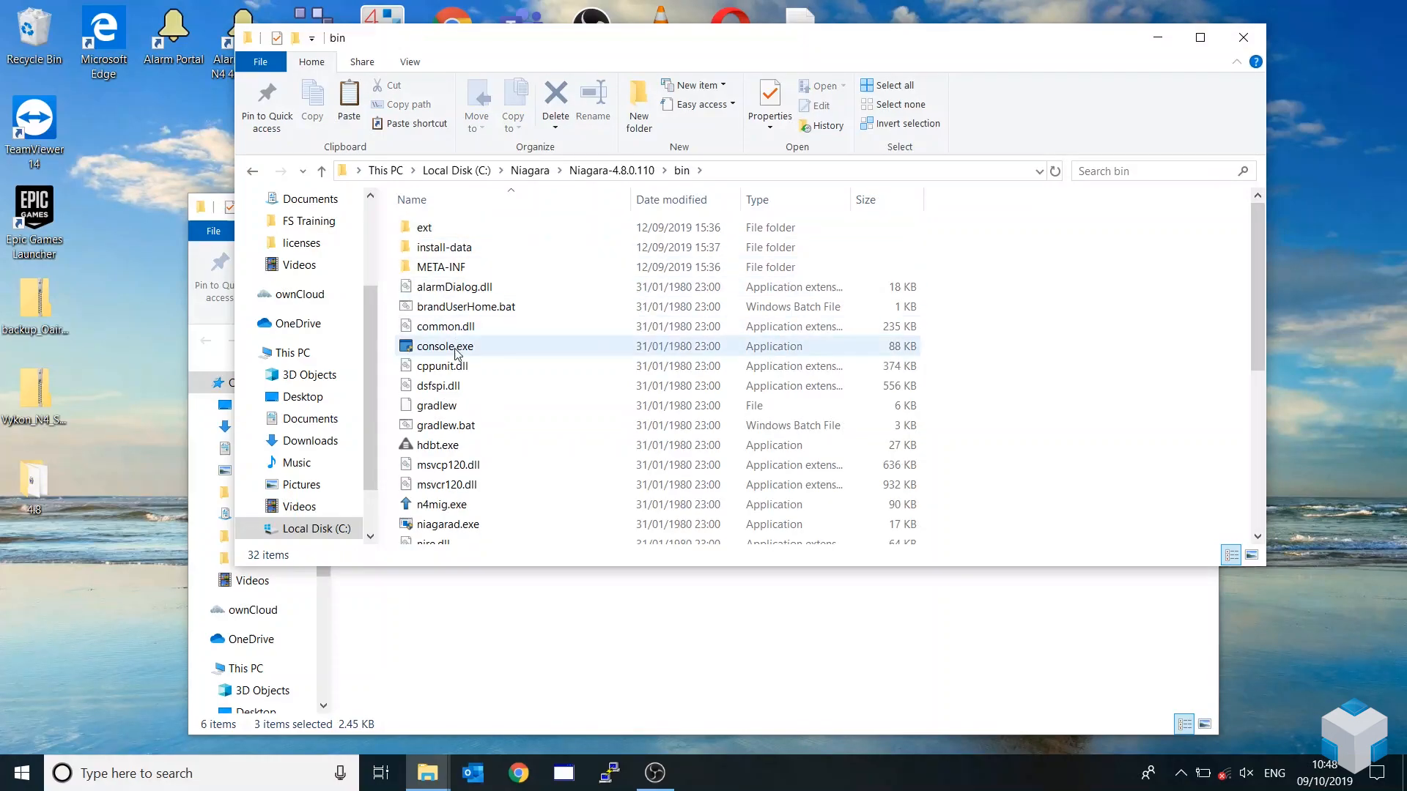
{"action": "double_click", "coordinate": [444, 346]}
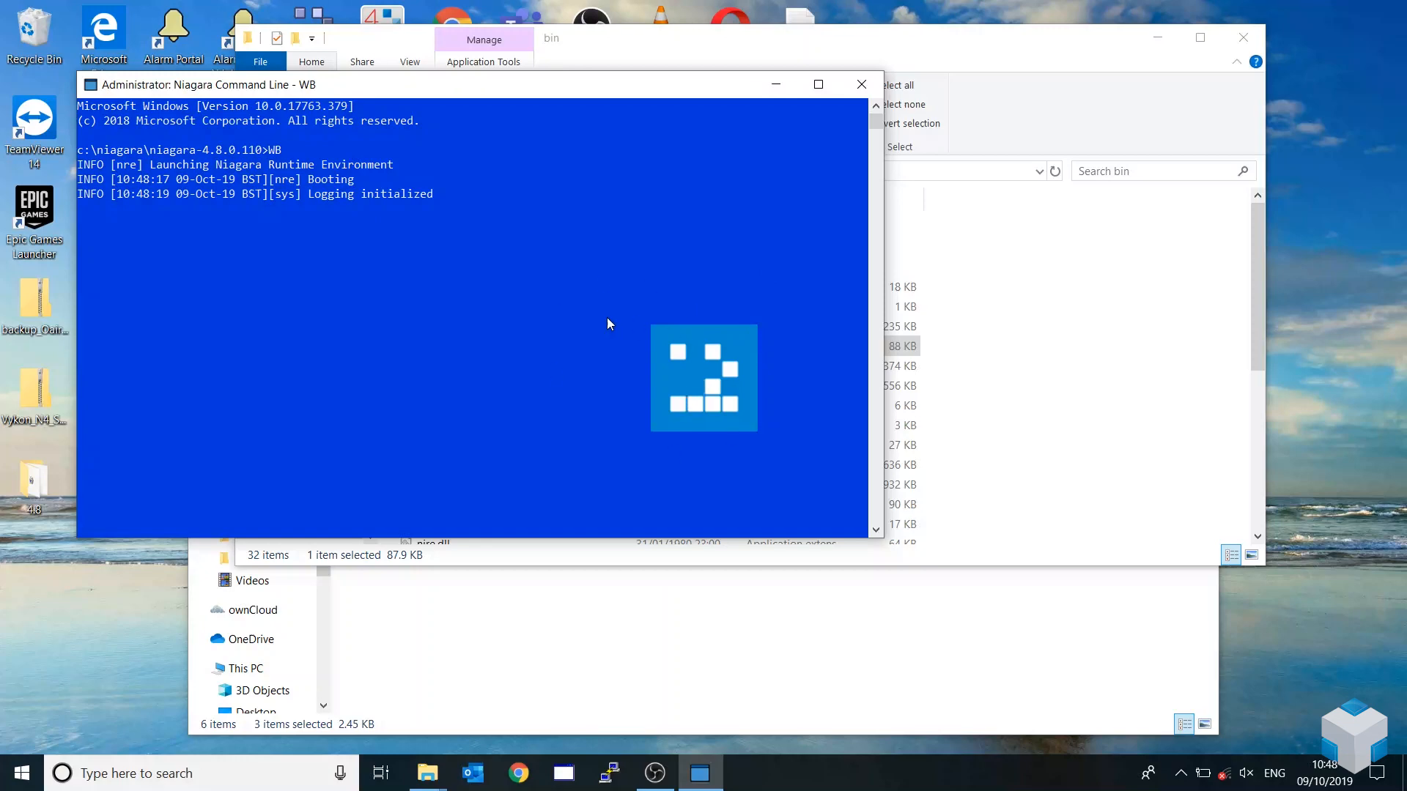
{"action": "mouse_move", "coordinate": [717, 286]}
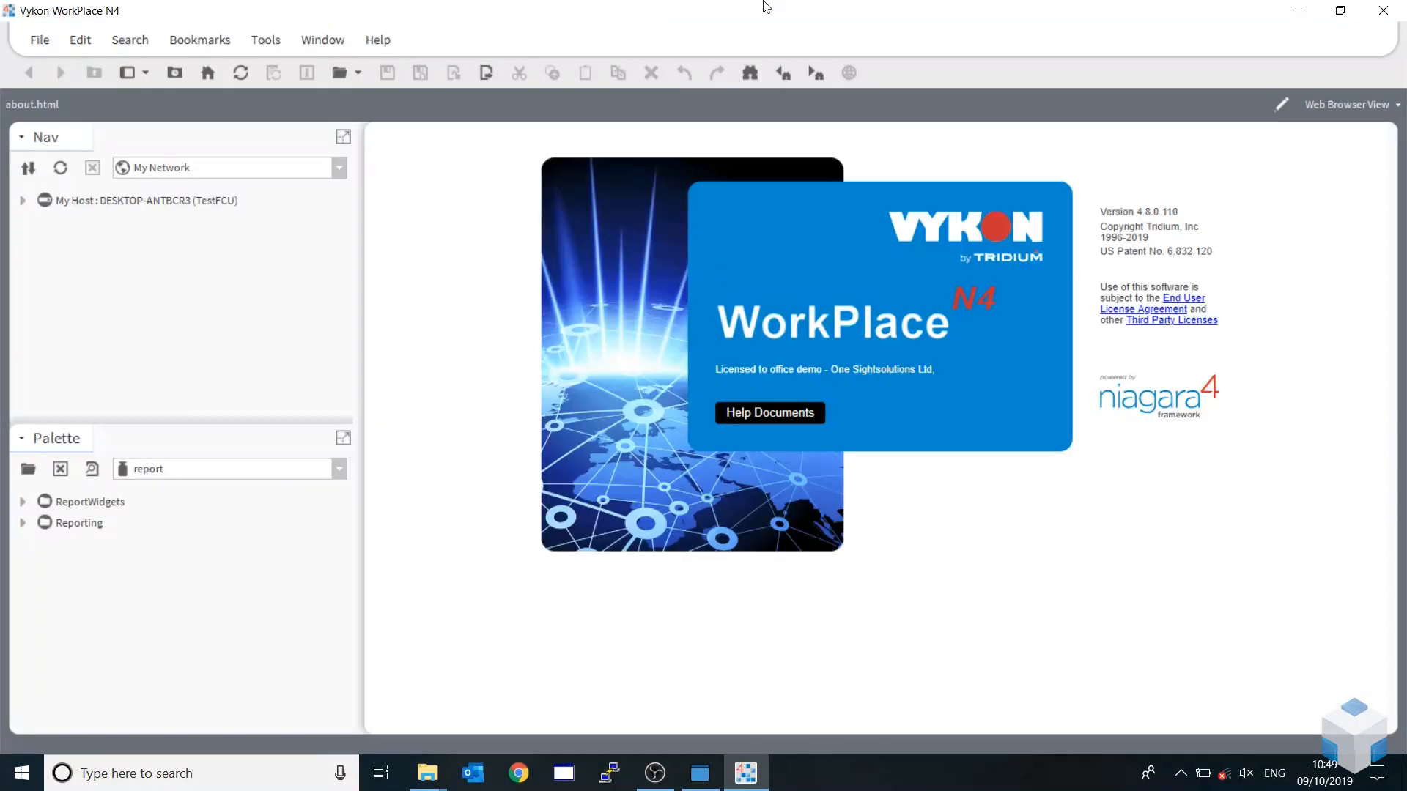
{"action": "mouse_move", "coordinate": [619, 70]}
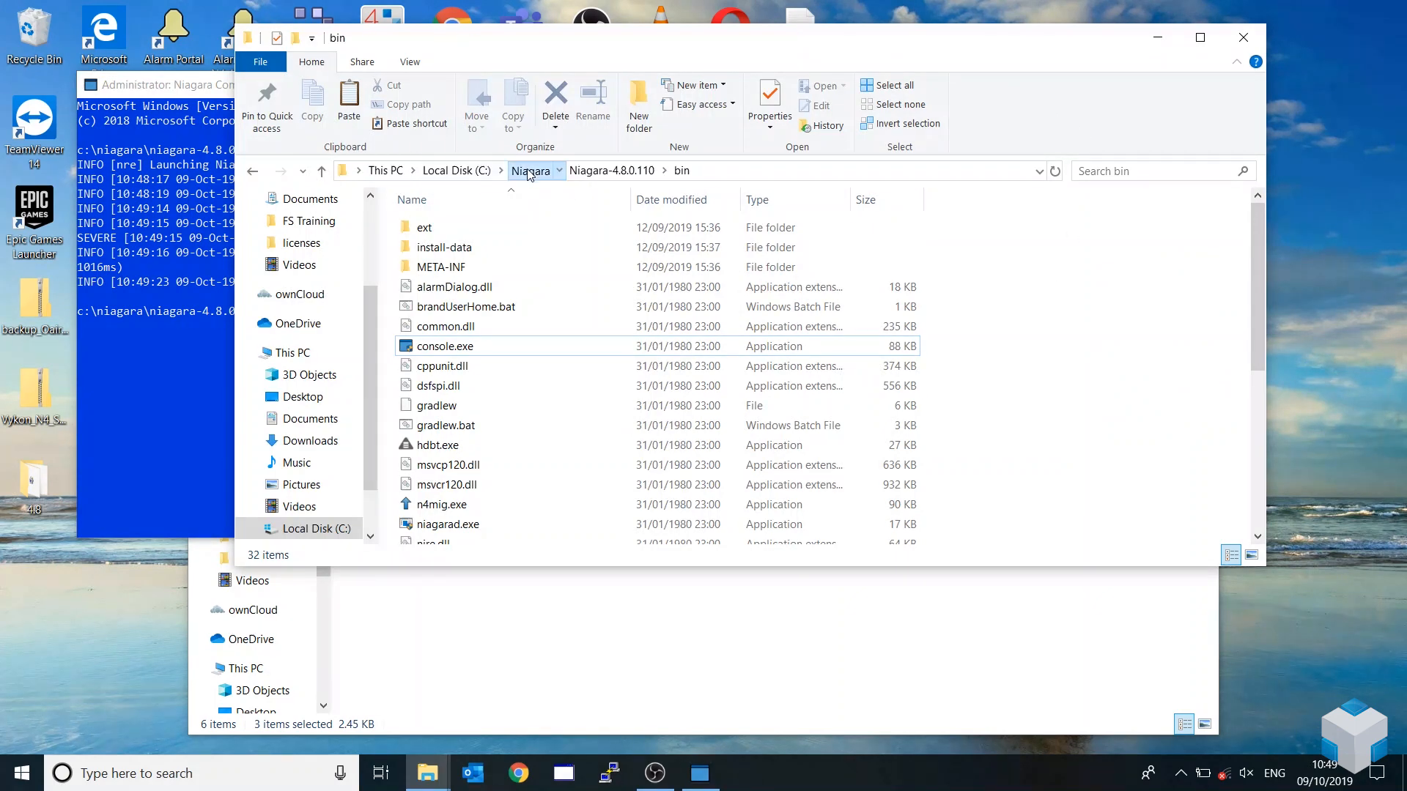
Go up to Niagara and enter Niagara-3.8.401's licenses folder
{"action": "left_click", "coordinate": [530, 170]}
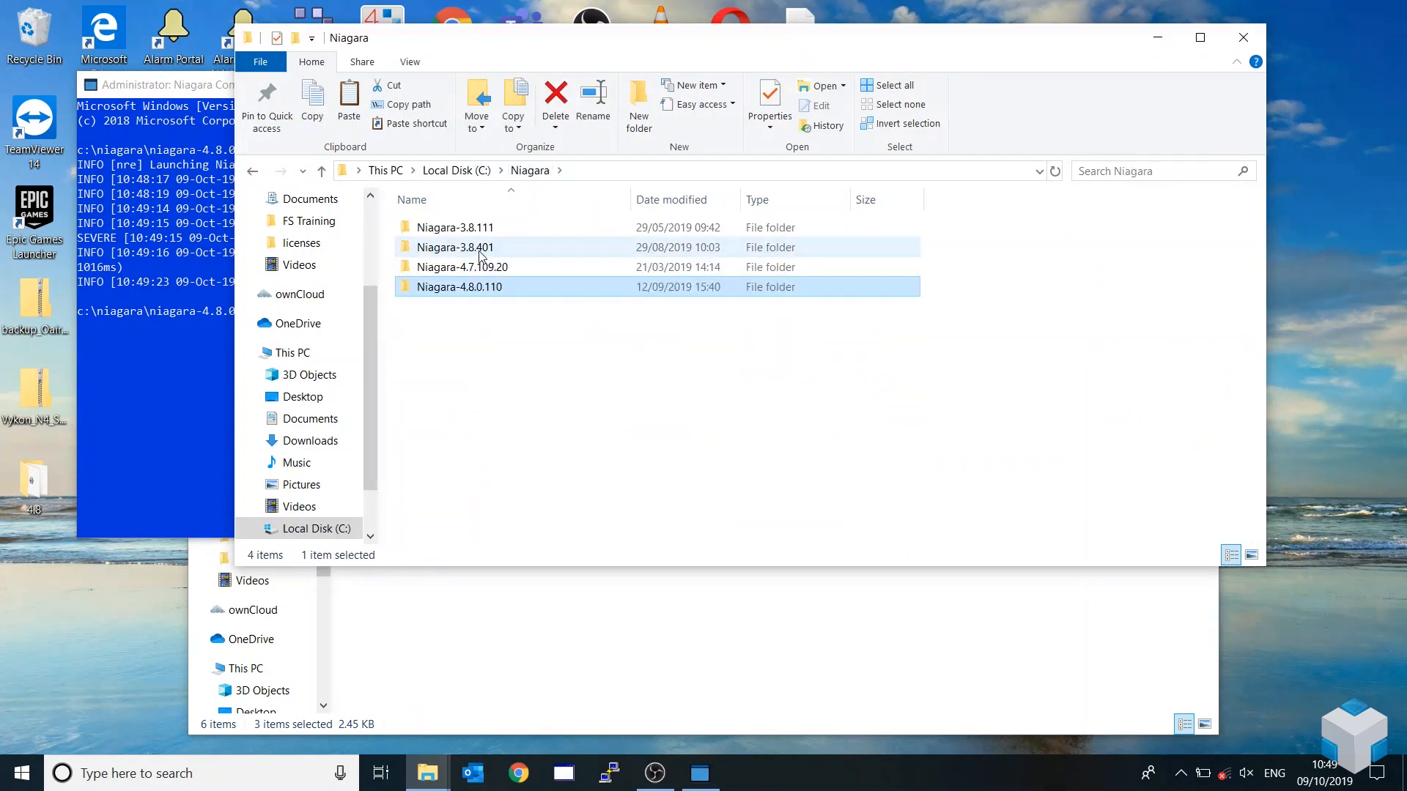
{"action": "double_click", "coordinate": [456, 247]}
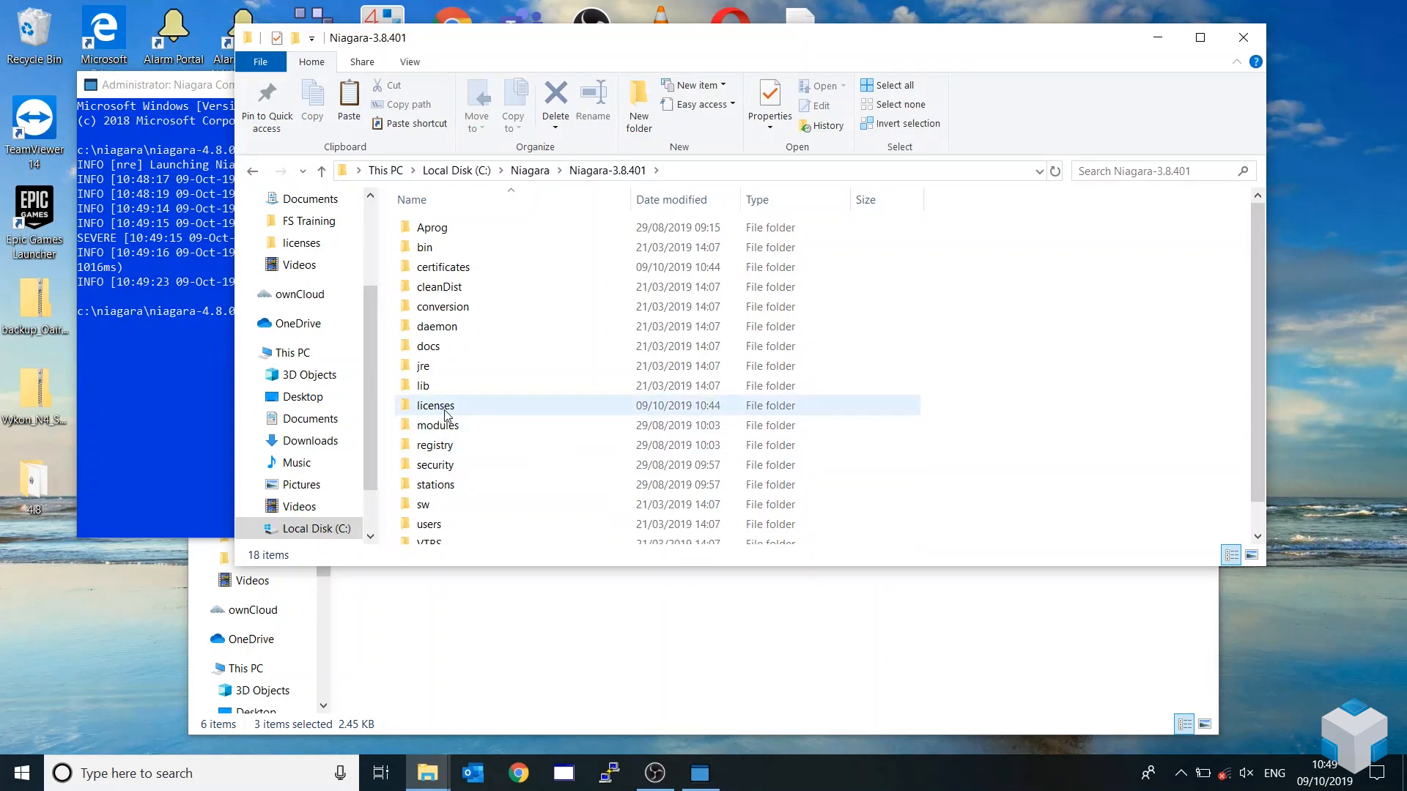
{"action": "double_click", "coordinate": [435, 405]}
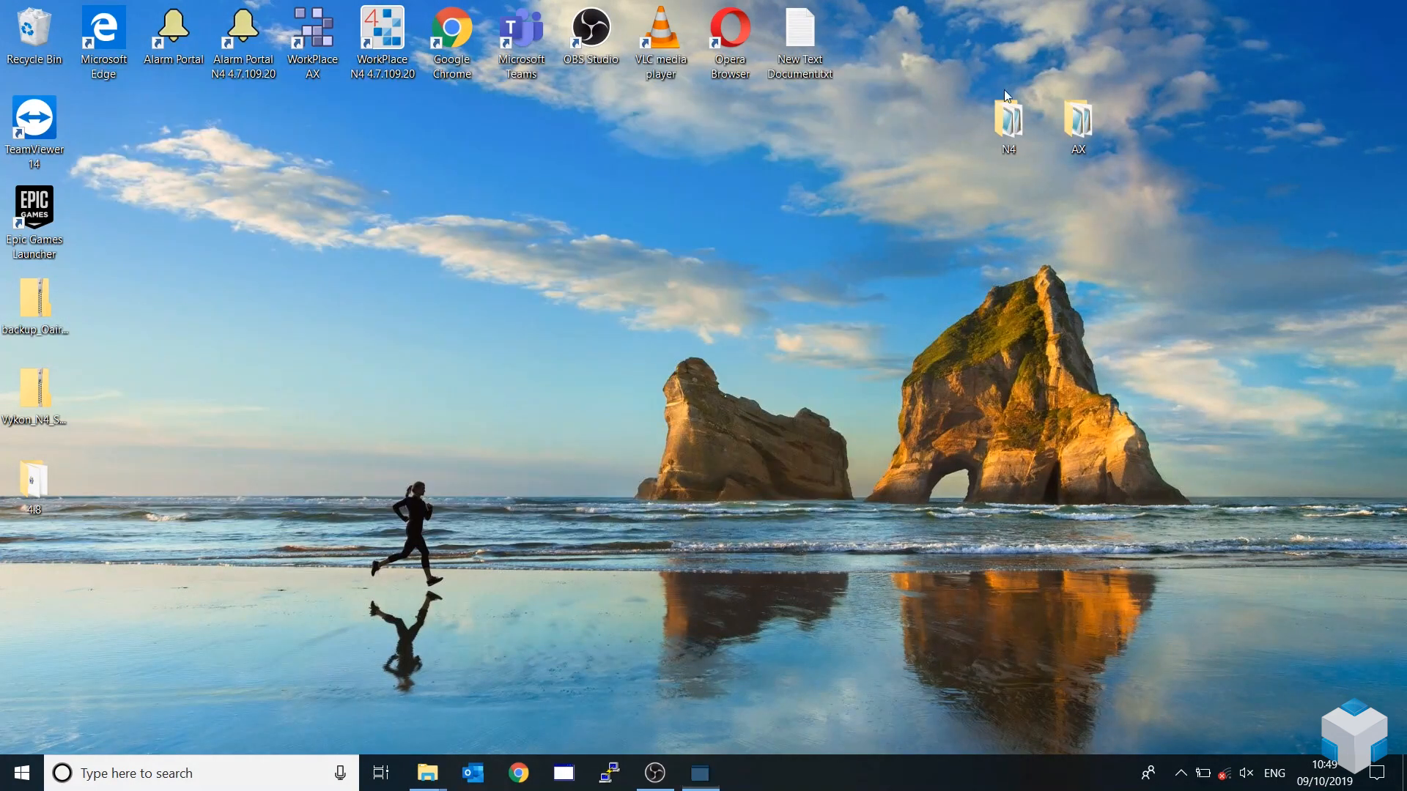
Select Honeywell, OneSightSolutions and Vykon .license files in the AX folder for copying
{"action": "double_click", "coordinate": [1076, 121]}
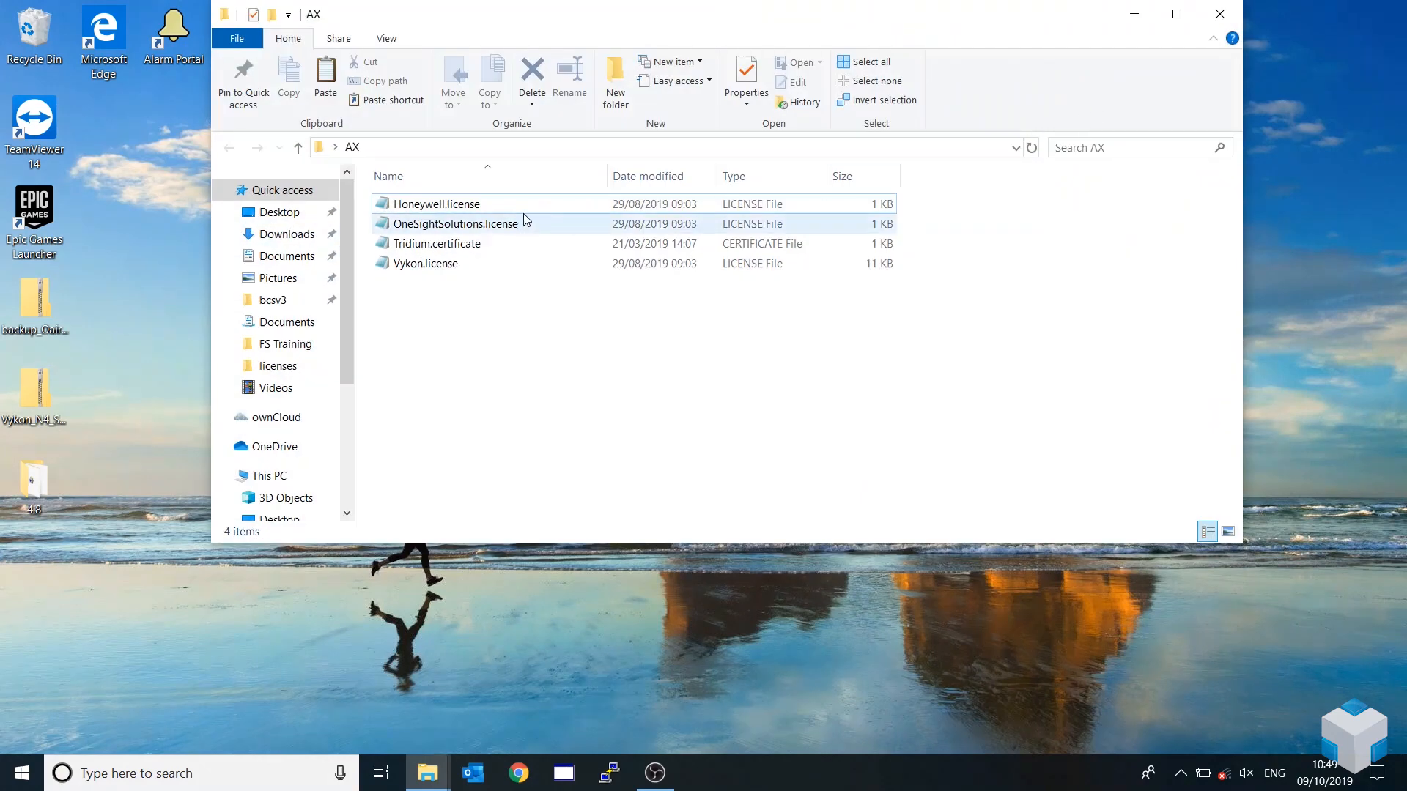
{"action": "left_click", "coordinate": [436, 203]}
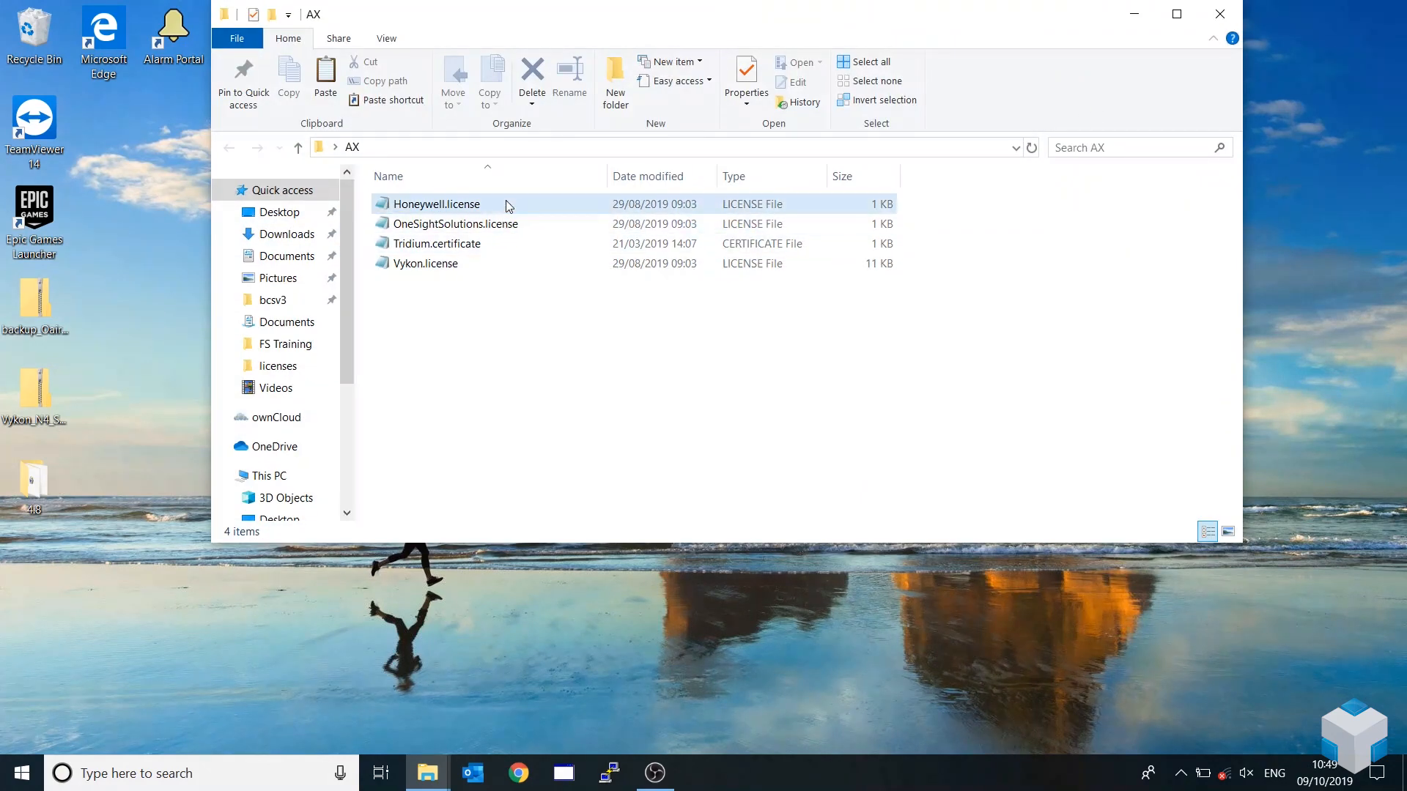
{"action": "left_click", "coordinate": [455, 223]}
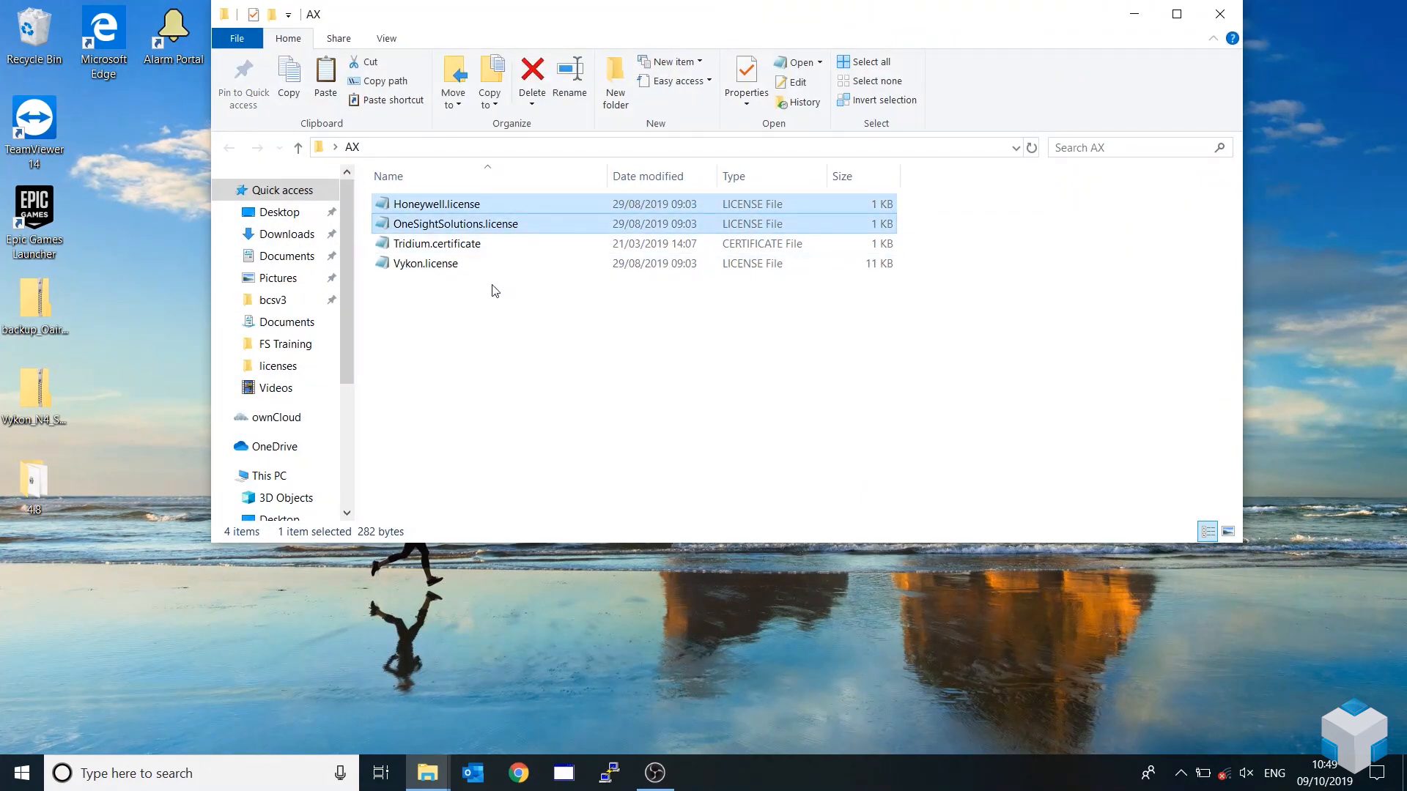
{"action": "left_click", "coordinate": [427, 263]}
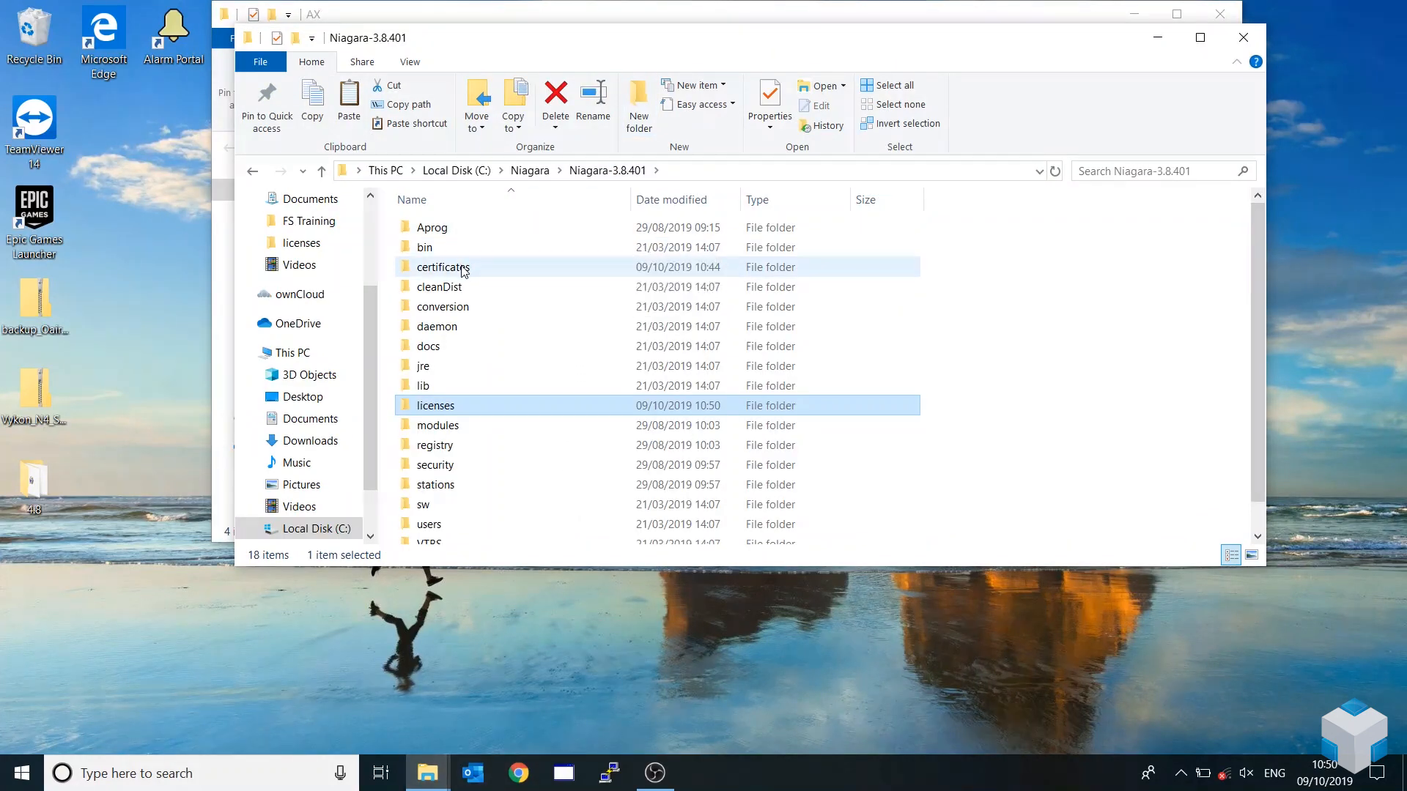
Copy Tridium.certificate into Niagara-3.8.401's certificates folder
{"action": "double_click", "coordinate": [441, 267]}
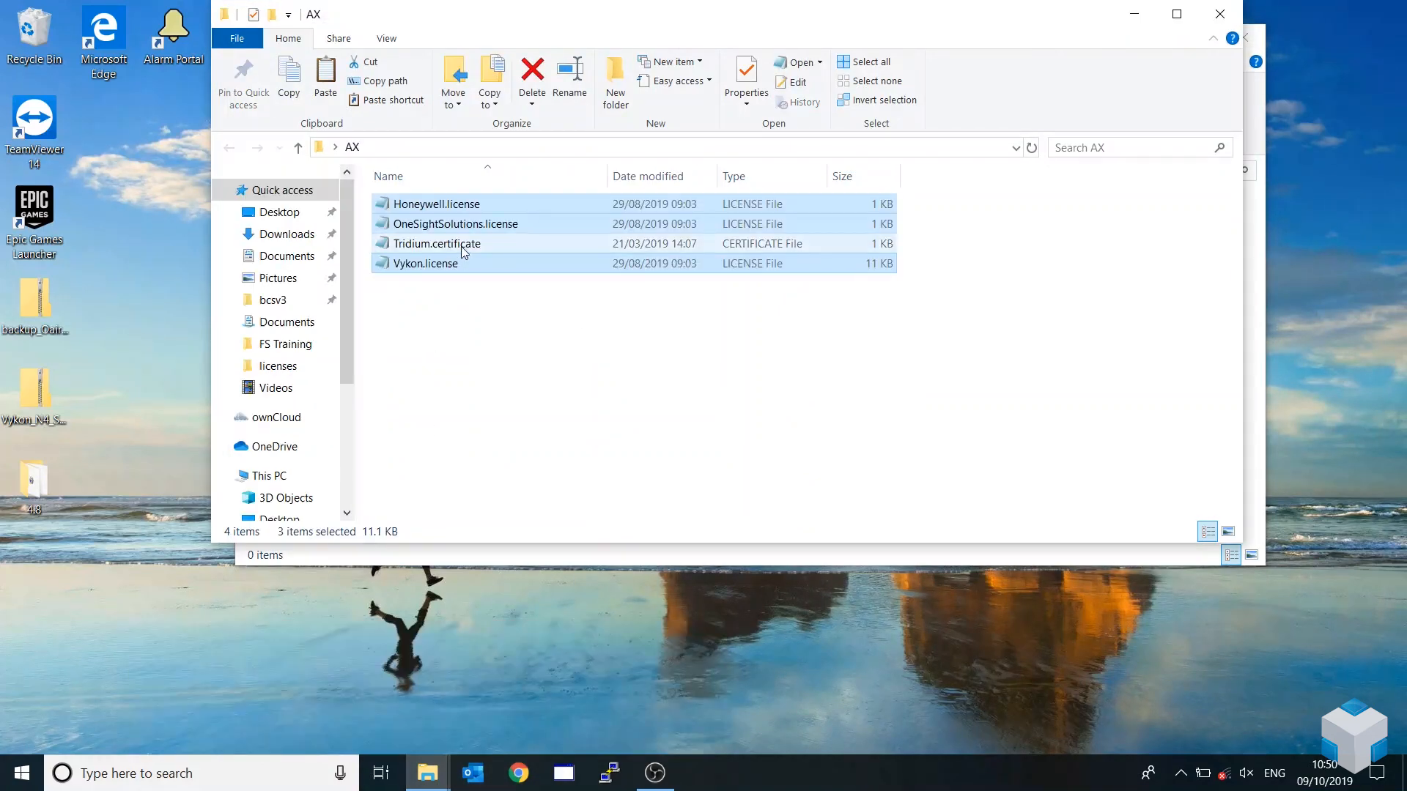
{"action": "left_click", "coordinate": [437, 243]}
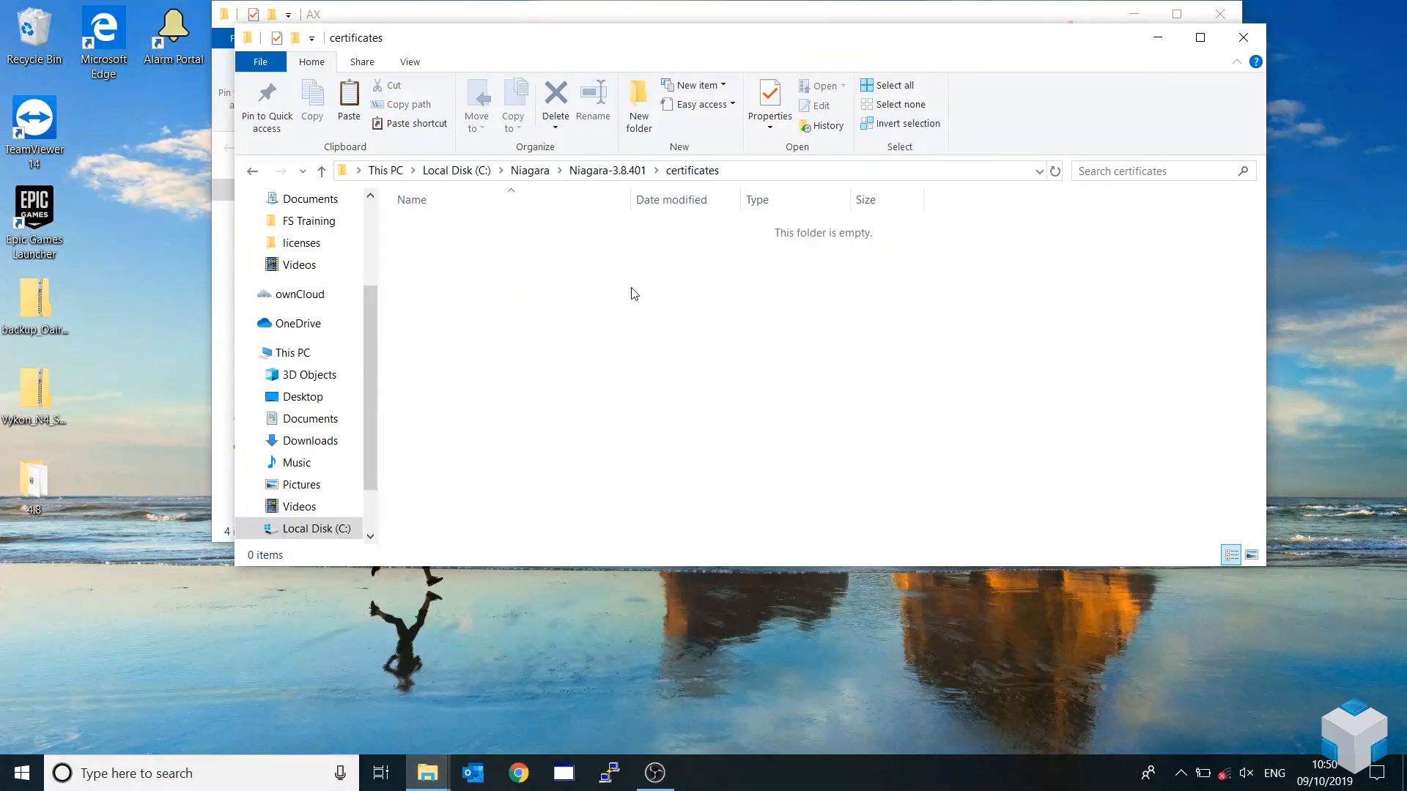
{"action": "left_click", "coordinate": [321, 170]}
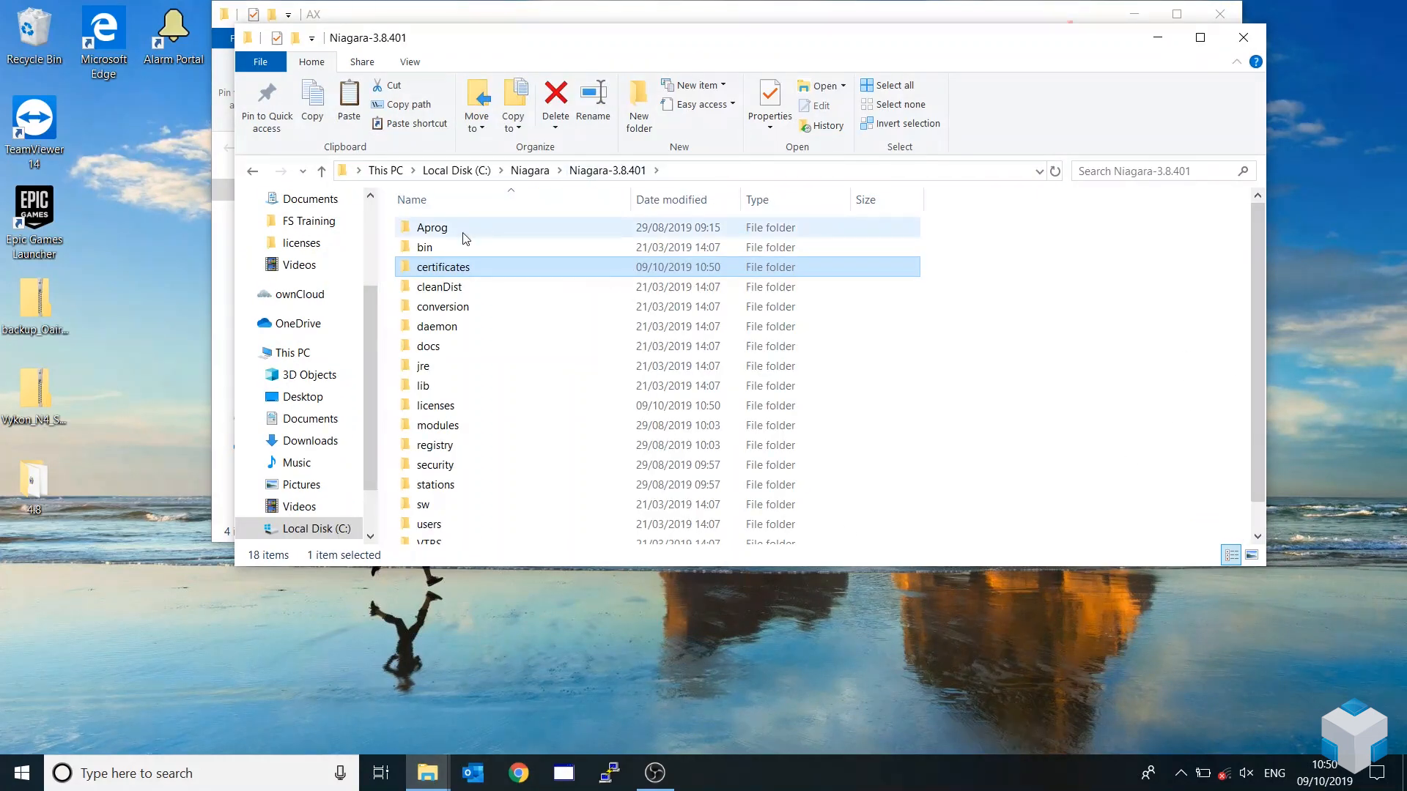
Launch console.exe from the Niagara-3.8.401 bin folder
{"action": "double_click", "coordinate": [424, 247]}
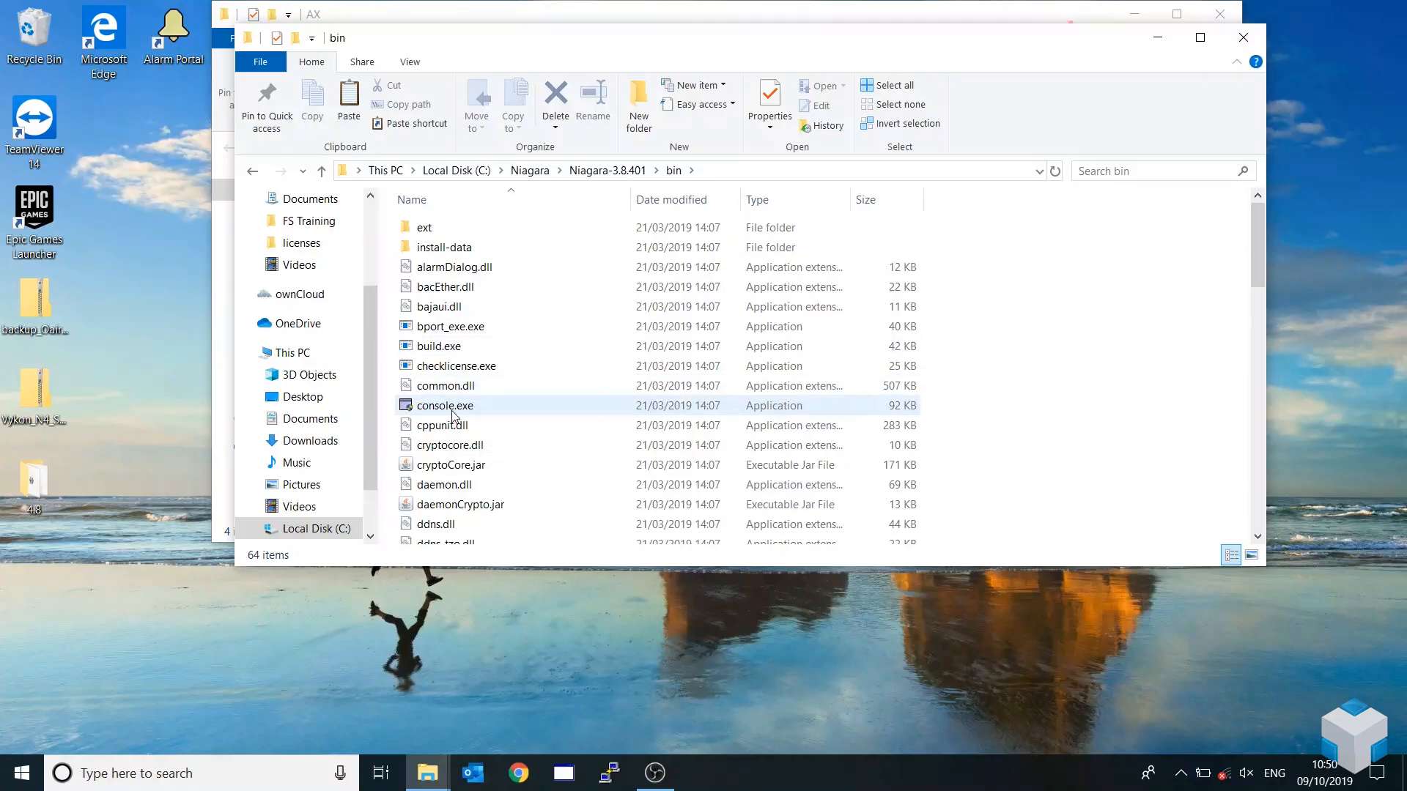
{"action": "double_click", "coordinate": [443, 405]}
{"action": "type", "text": "wb"}
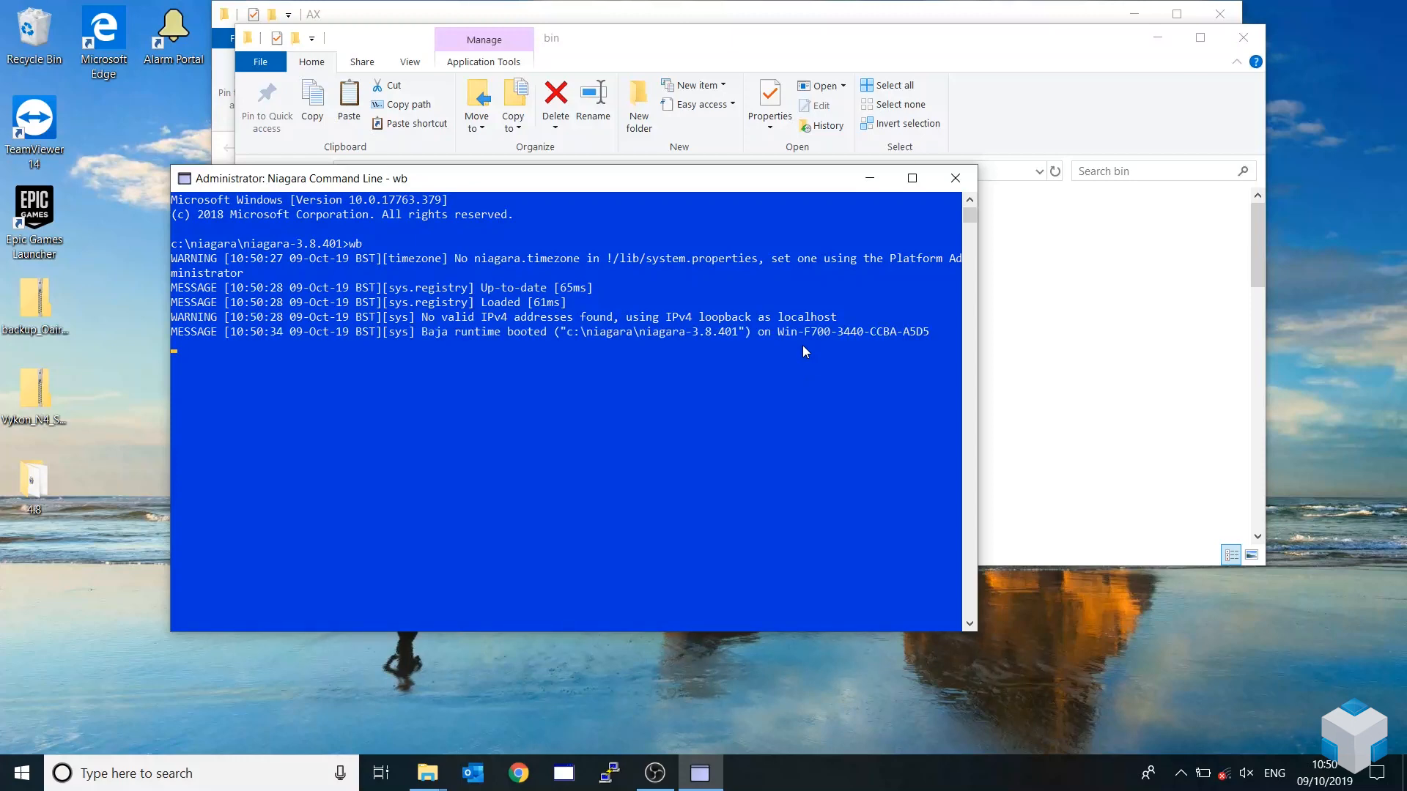
{"action": "mouse_move", "coordinate": [852, 348]}
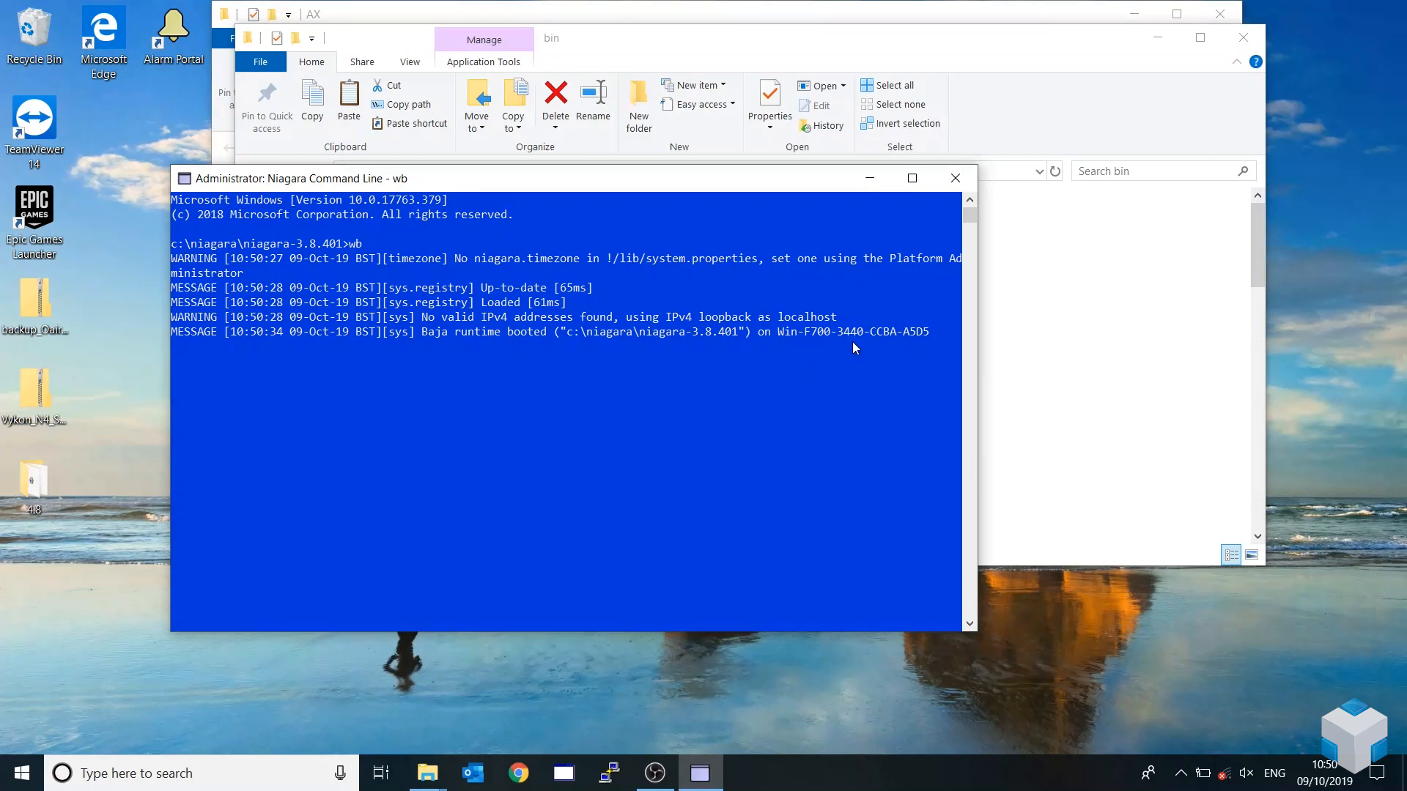
{"action": "mouse_move", "coordinate": [492, 311]}
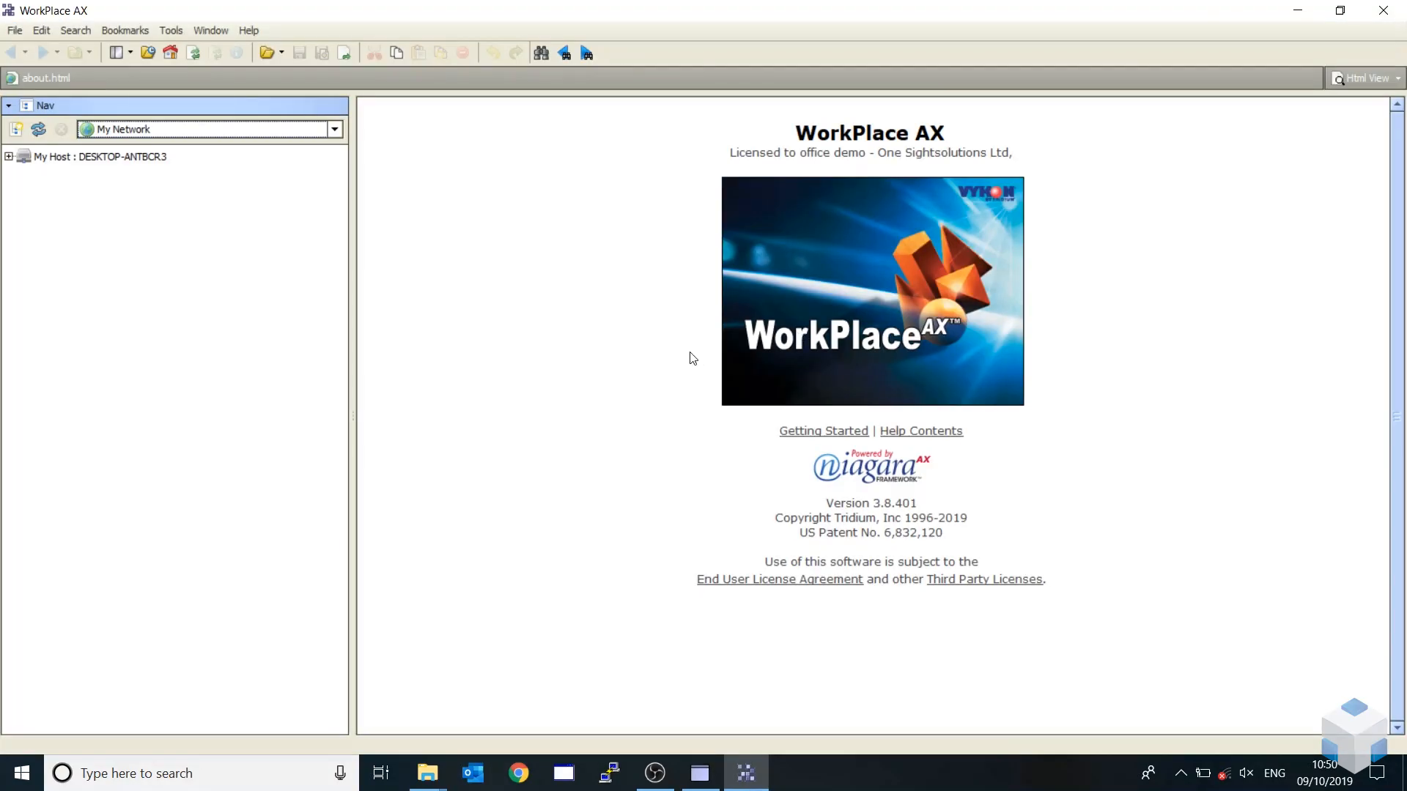
{"action": "mouse_move", "coordinate": [1151, 212]}
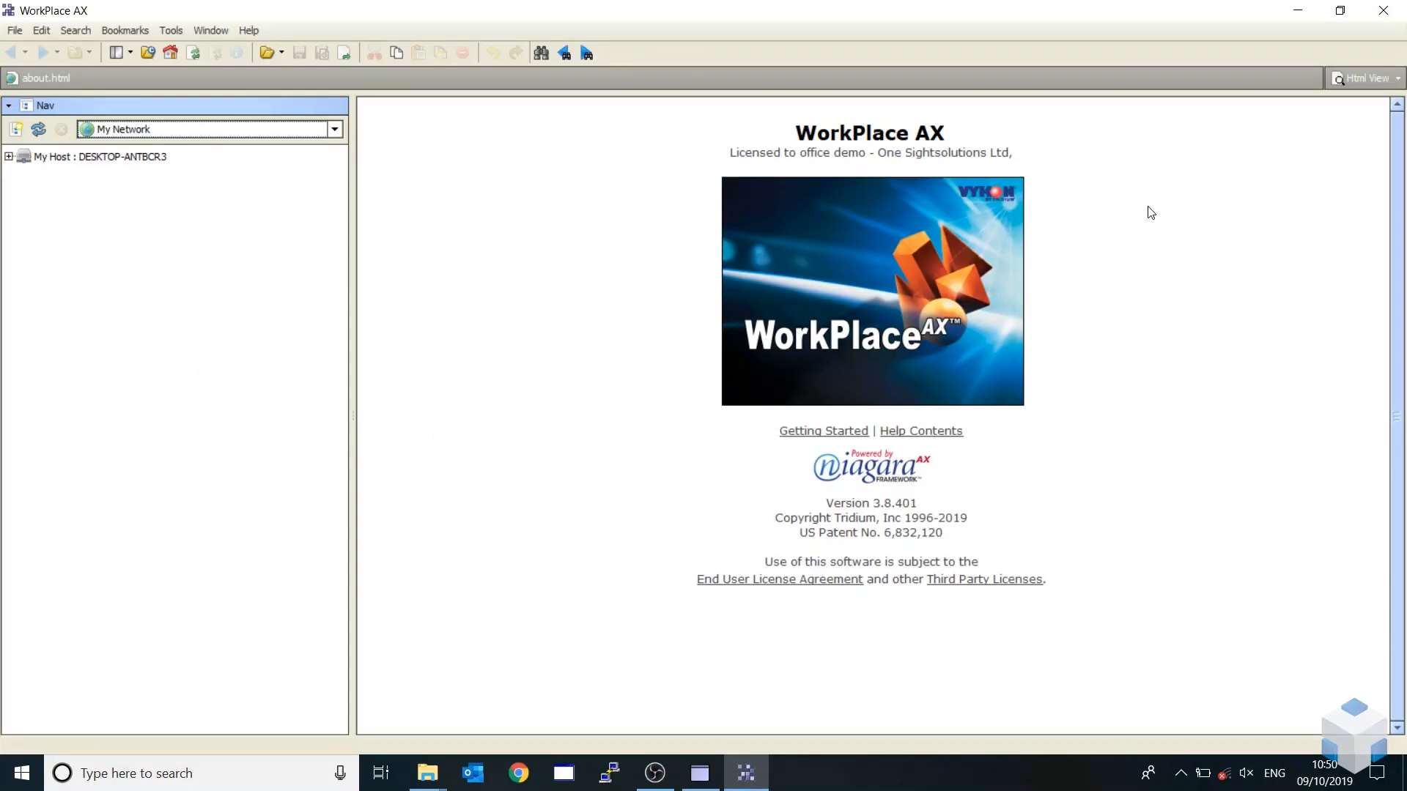
{"action": "mouse_move", "coordinate": [1302, 10]}
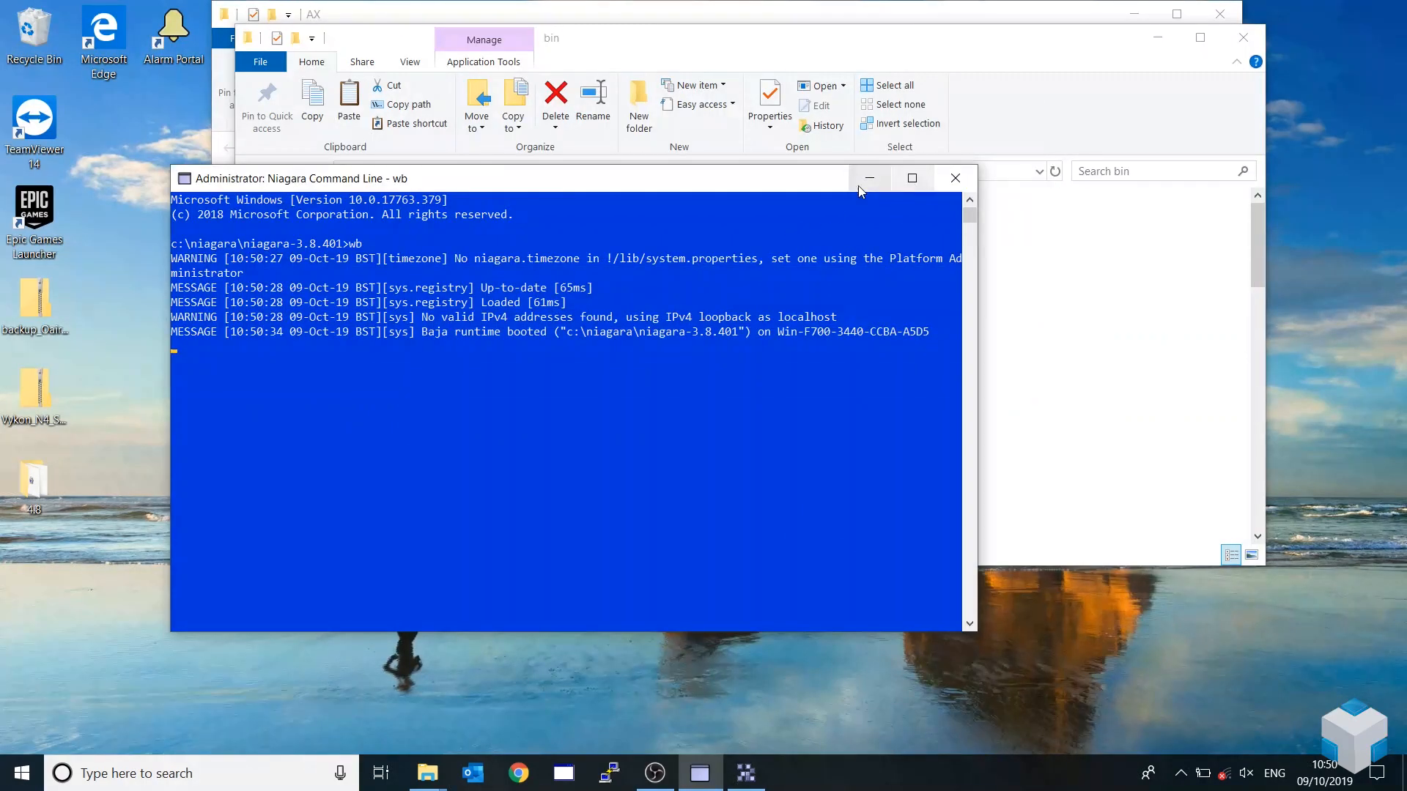
Minimize the Niagara Command Line window
{"action": "left_click", "coordinate": [867, 177]}
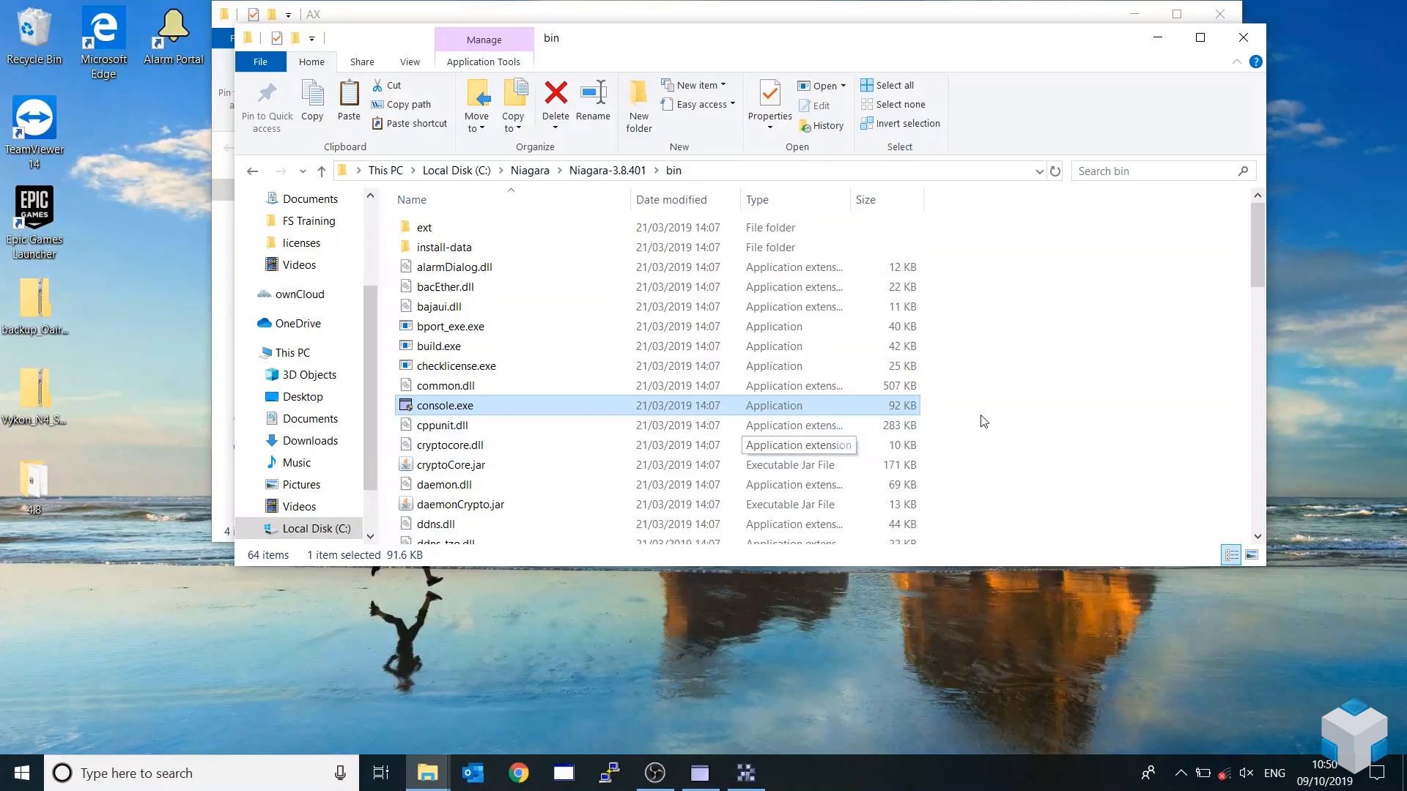
{"action": "mouse_move", "coordinate": [976, 406]}
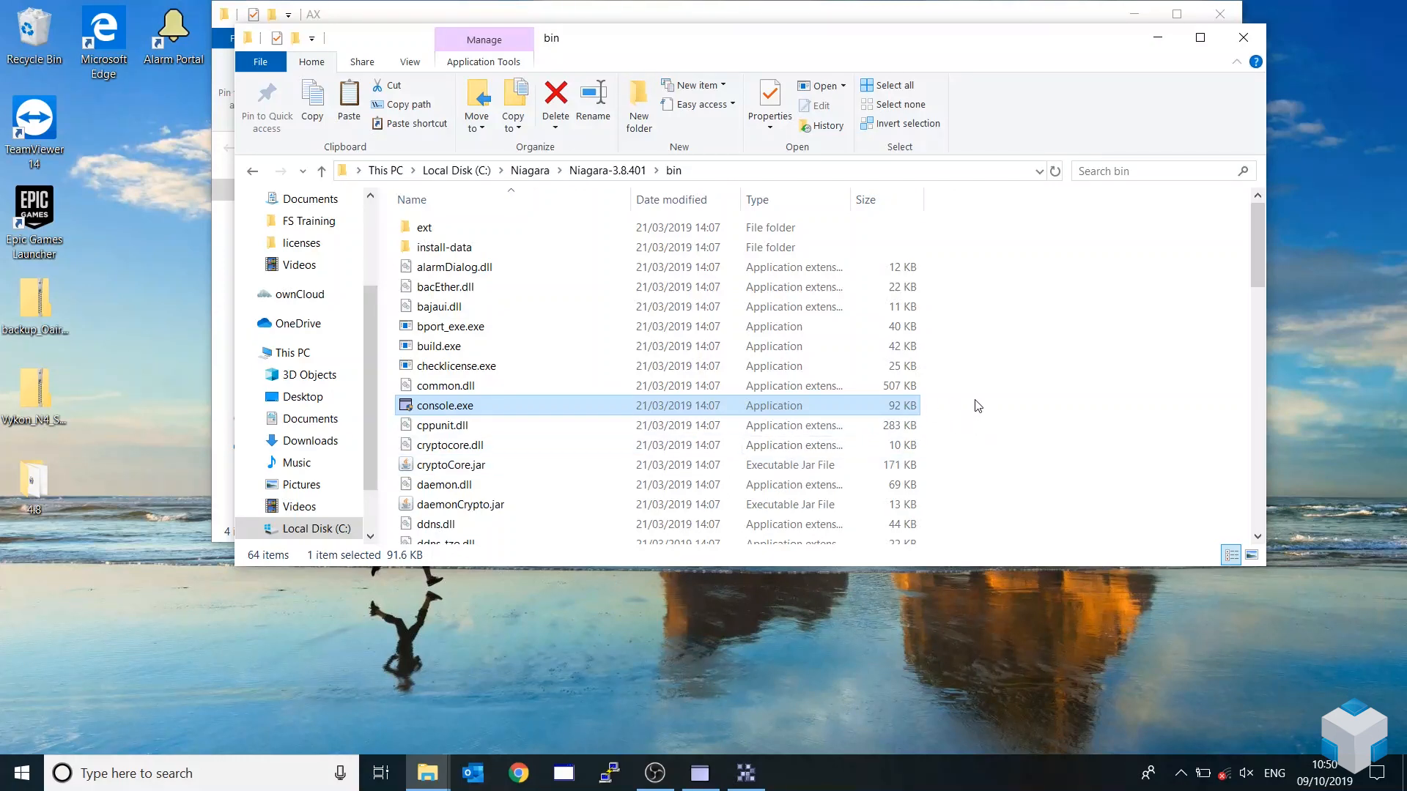
{"action": "mouse_move", "coordinate": [554, 378]}
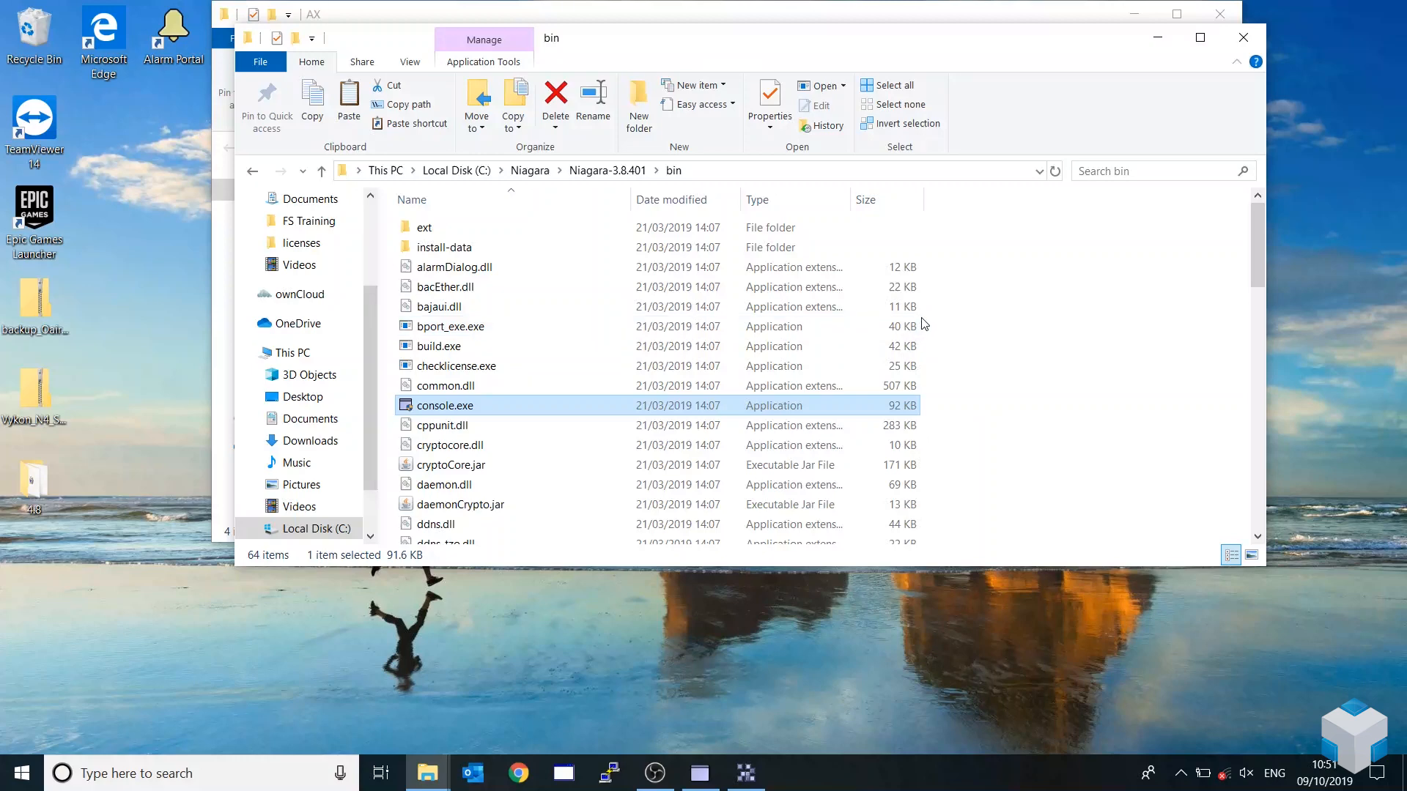
{"action": "mouse_move", "coordinate": [962, 370]}
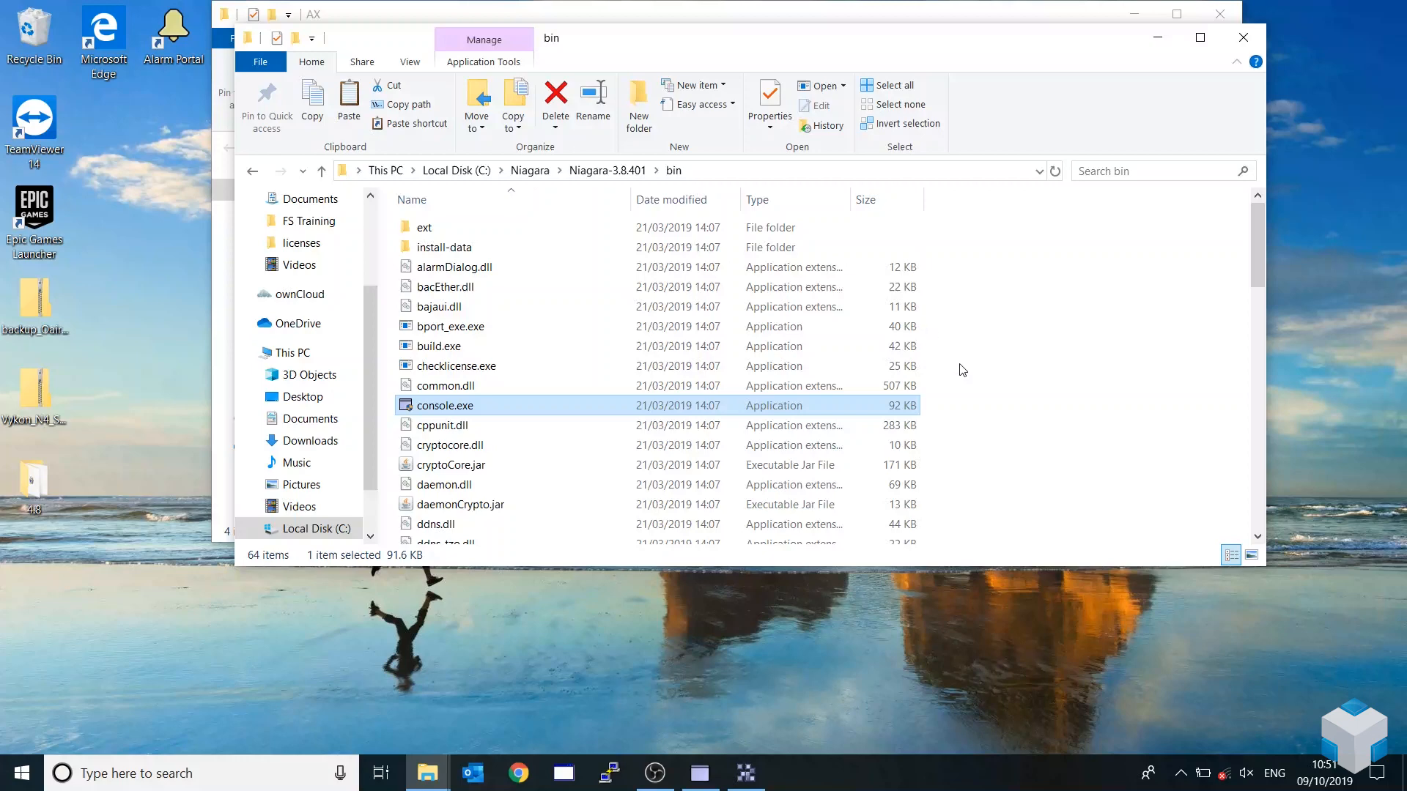